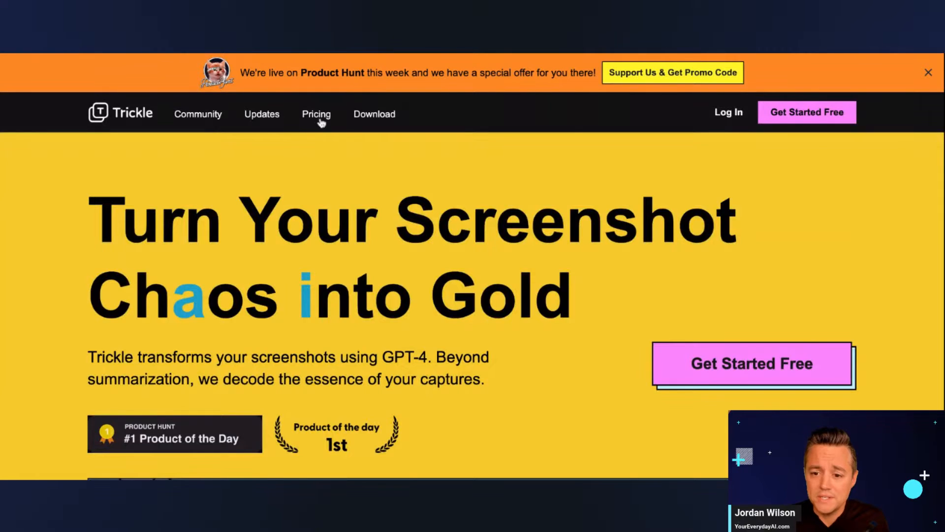
- Compare Trickle Unlimited pricing: $8 per month billed yearly versus $10 monthly
click(316, 114)
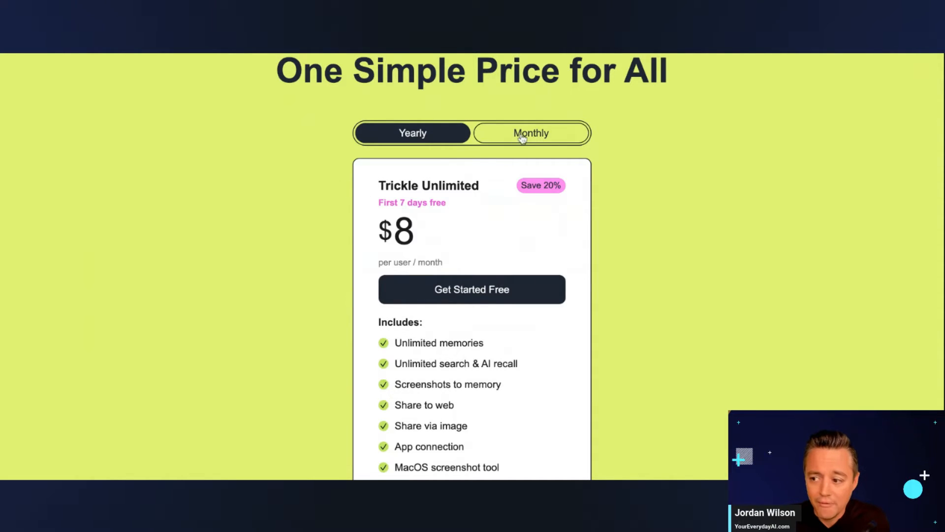
click(531, 133)
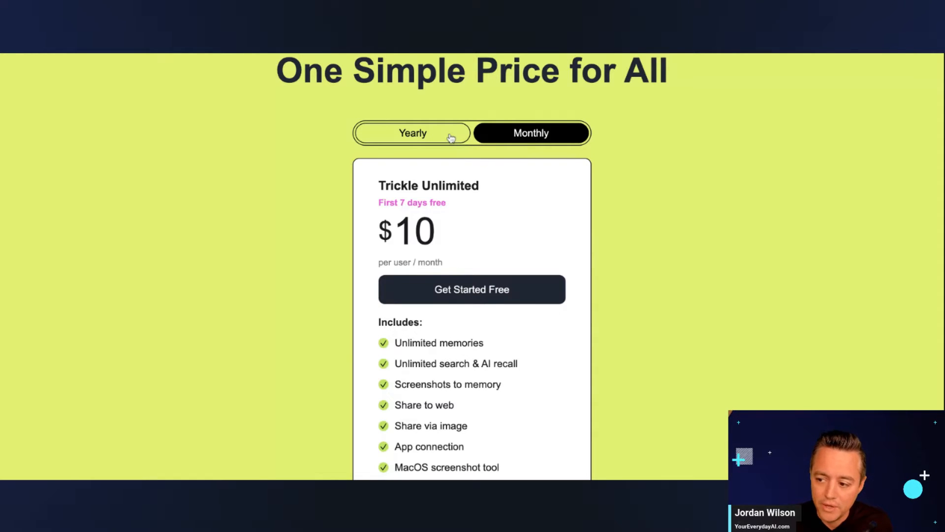
click(412, 132)
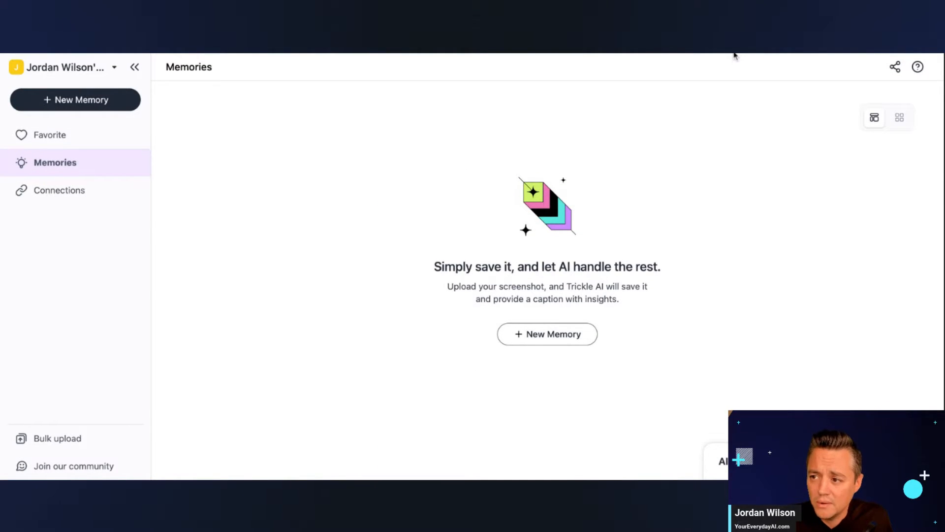
mouse_move(272, 191)
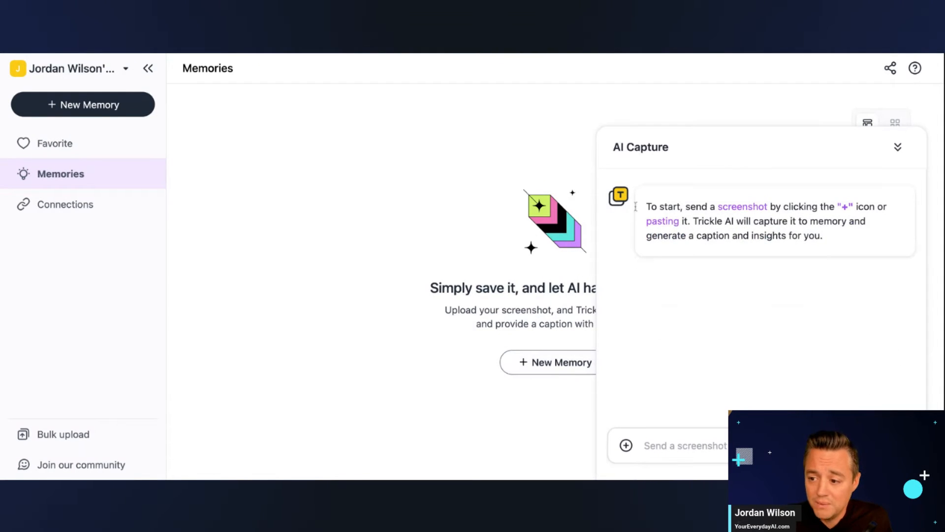
mouse_move(771, 206)
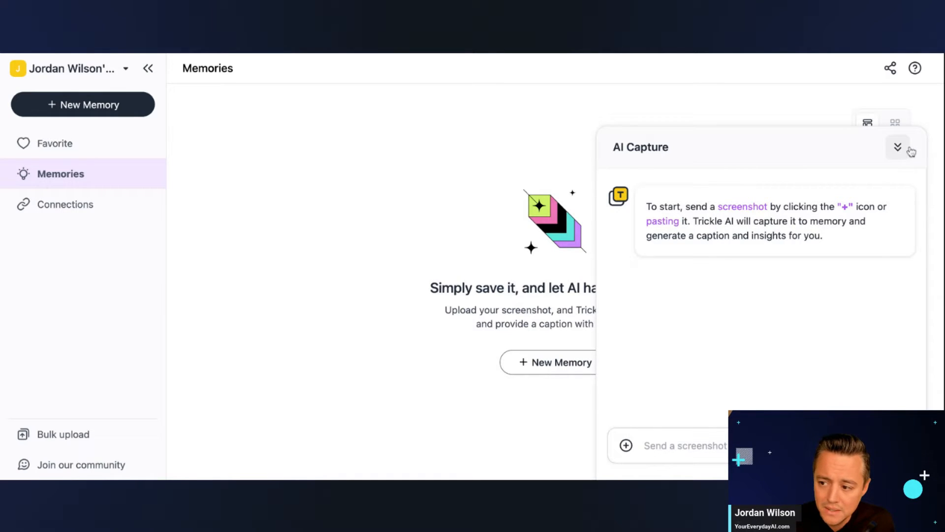
mouse_move(666, 227)
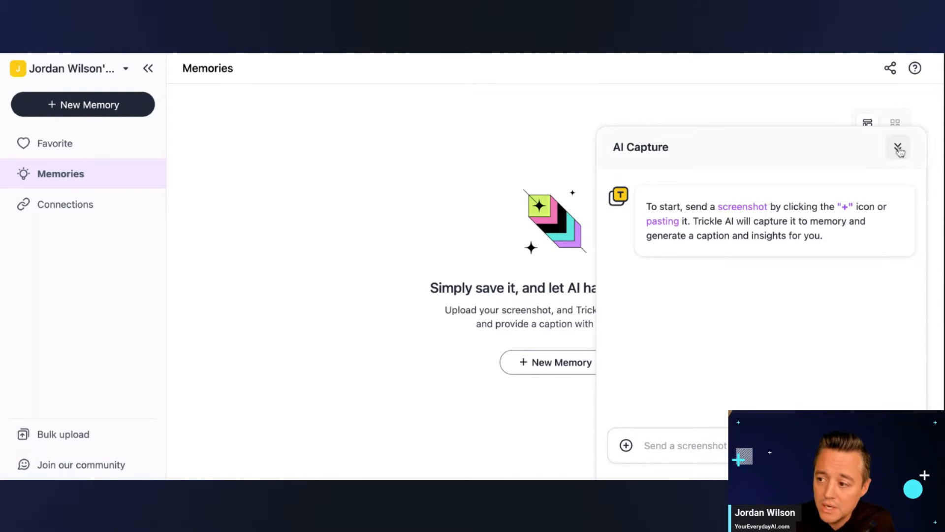
- Collapse the AI Capture chat, then reopen it on the empty Memories page
click(898, 148)
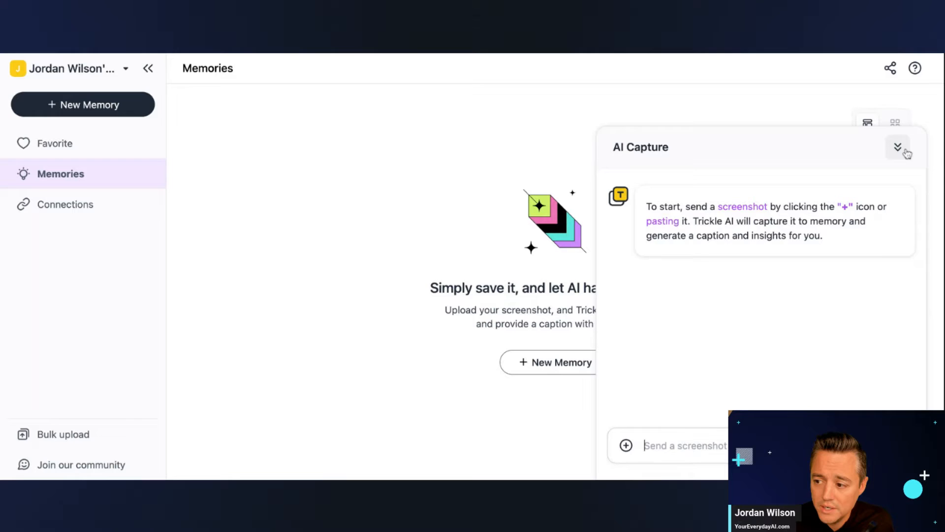
click(898, 148)
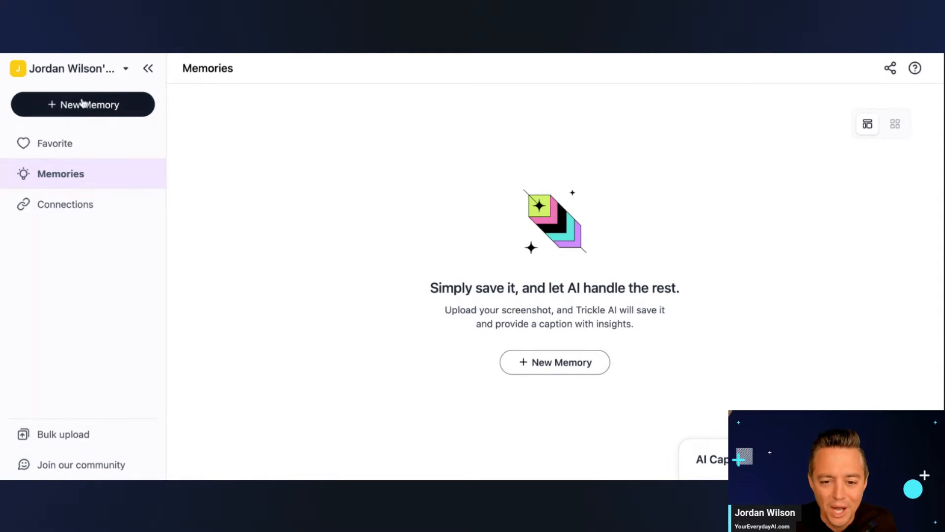
mouse_move(799, 345)
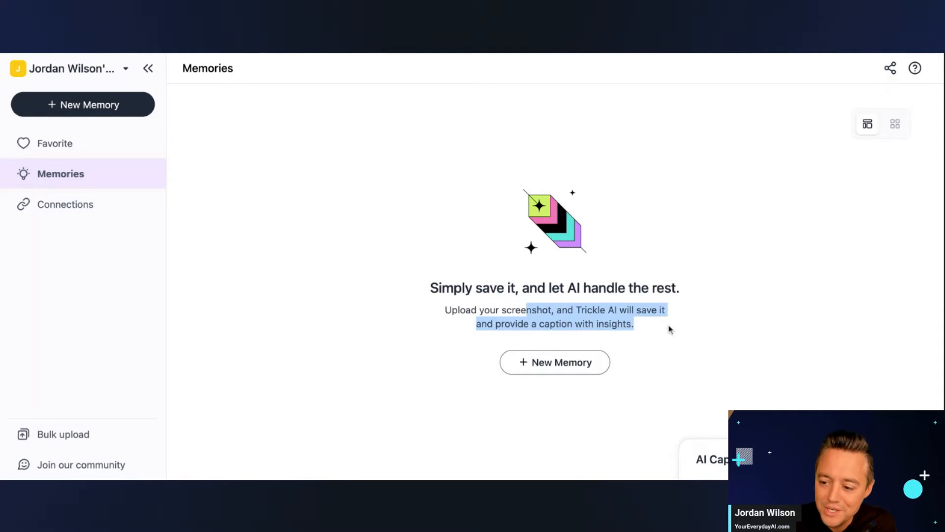
click(711, 459)
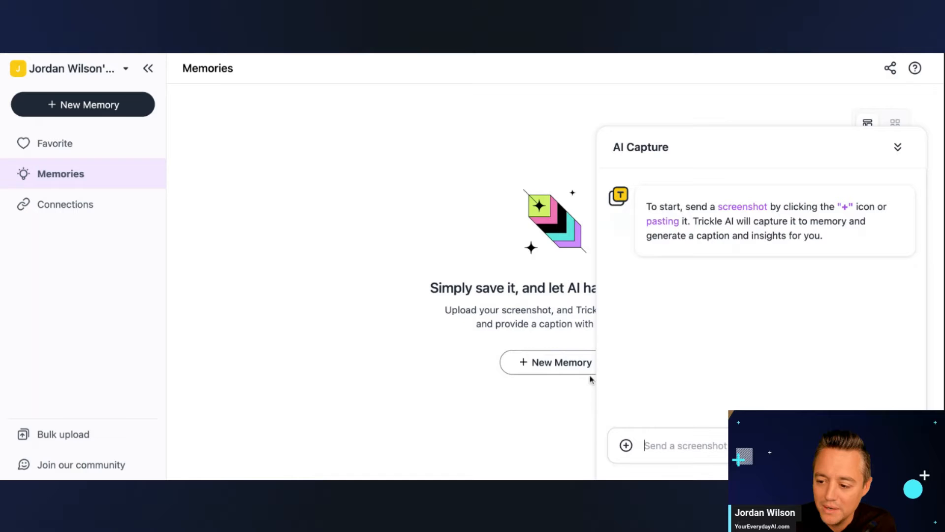
mouse_move(626, 446)
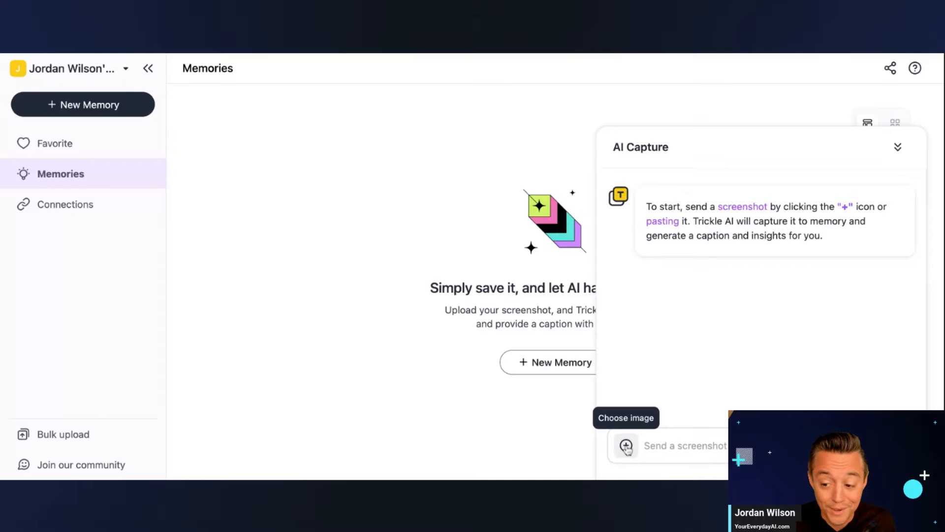
mouse_move(639, 446)
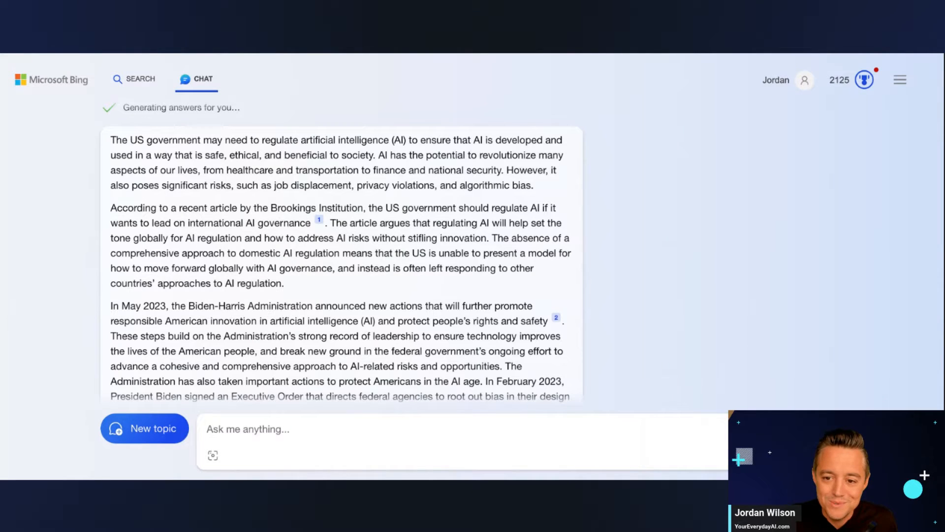
mouse_move(693, 198)
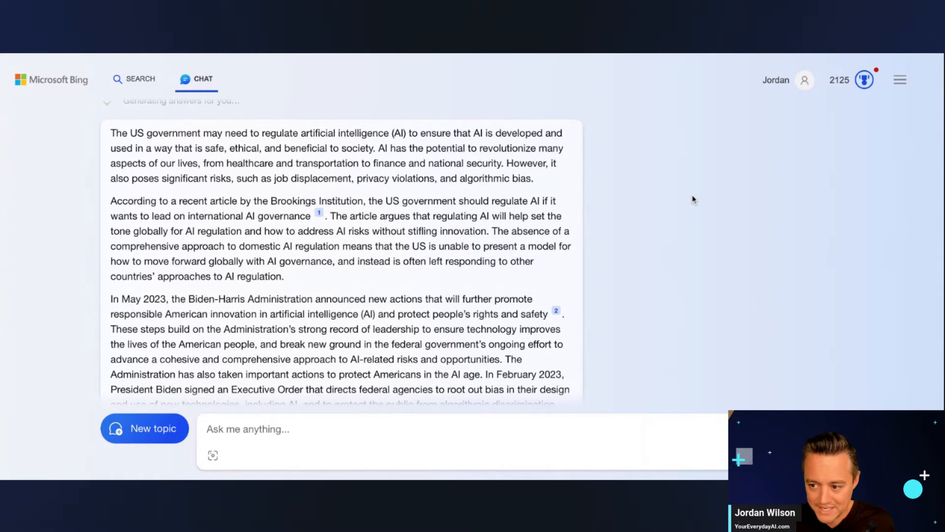
mouse_move(204, 153)
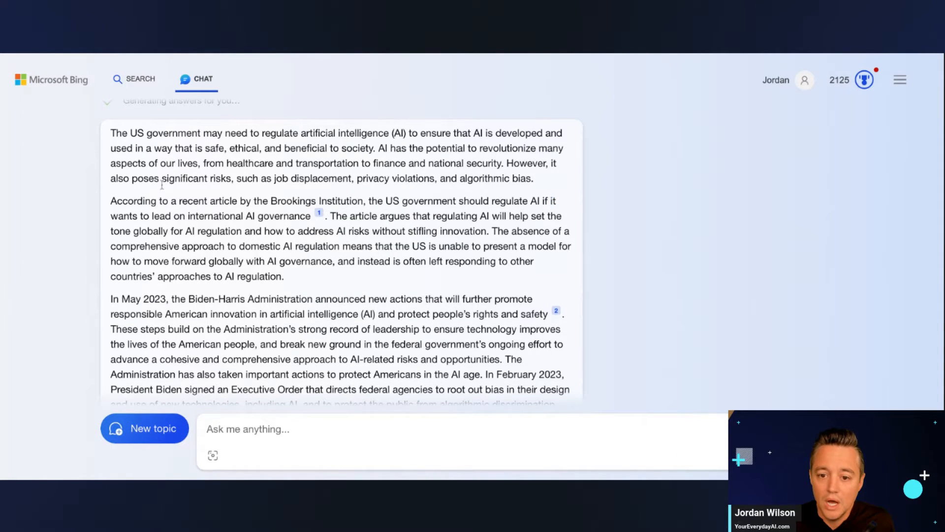
mouse_move(347, 56)
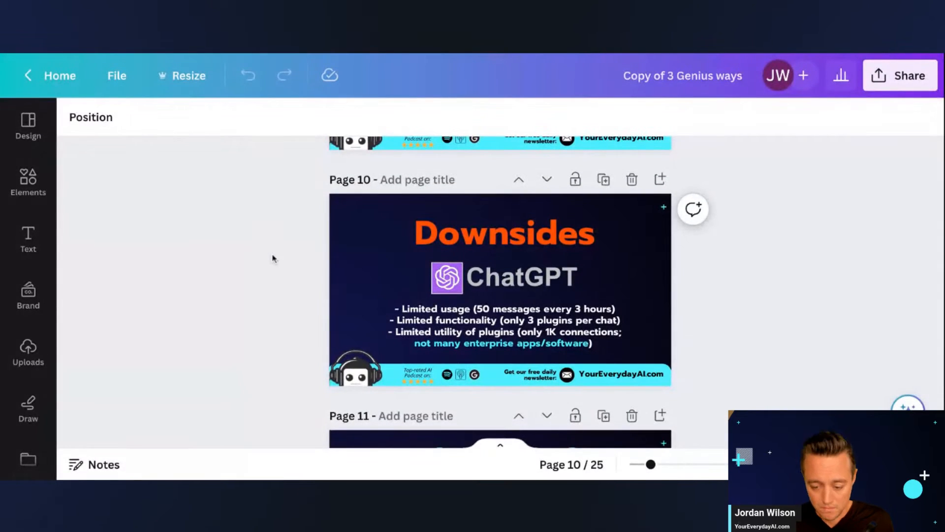
mouse_move(306, 191)
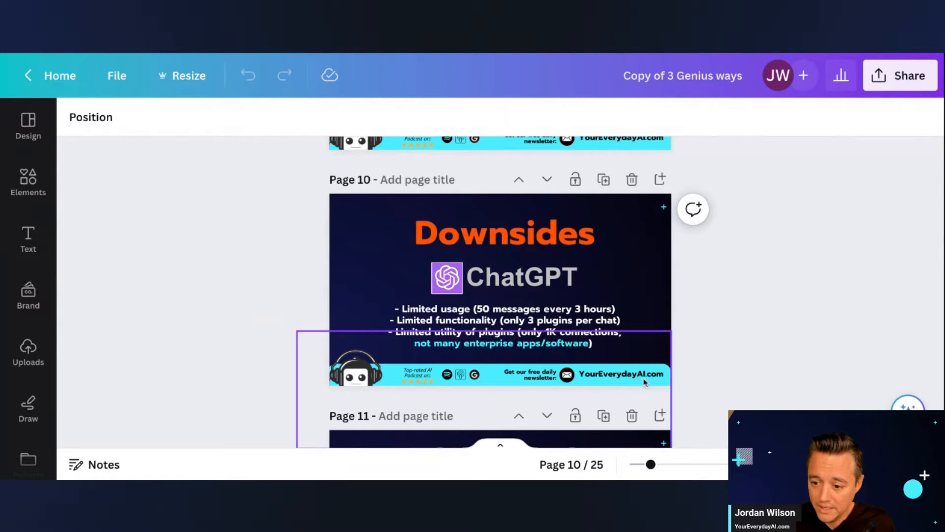
click(435, 112)
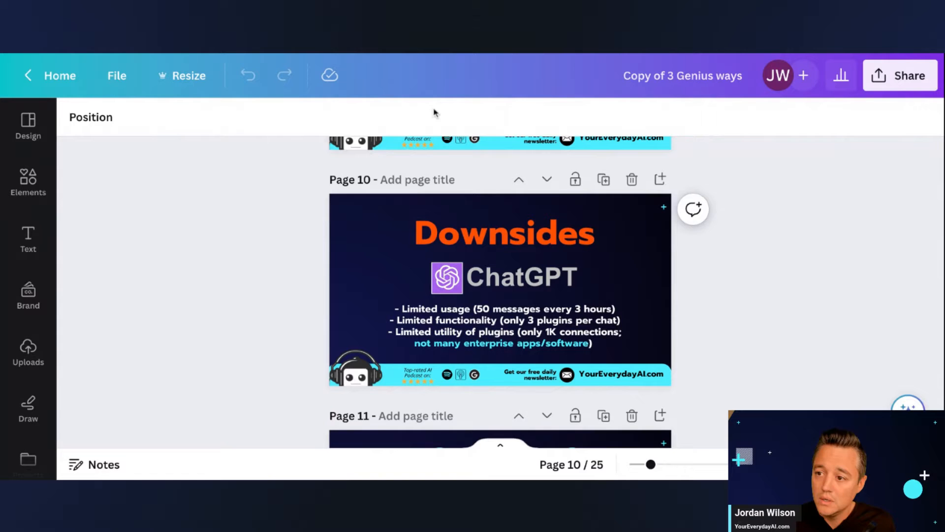
mouse_move(435, 113)
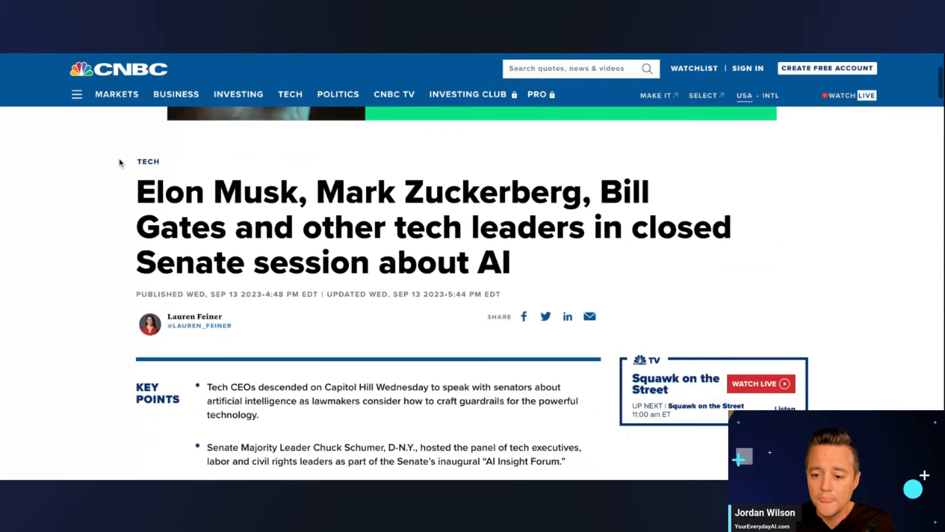
scroll(down, 3)
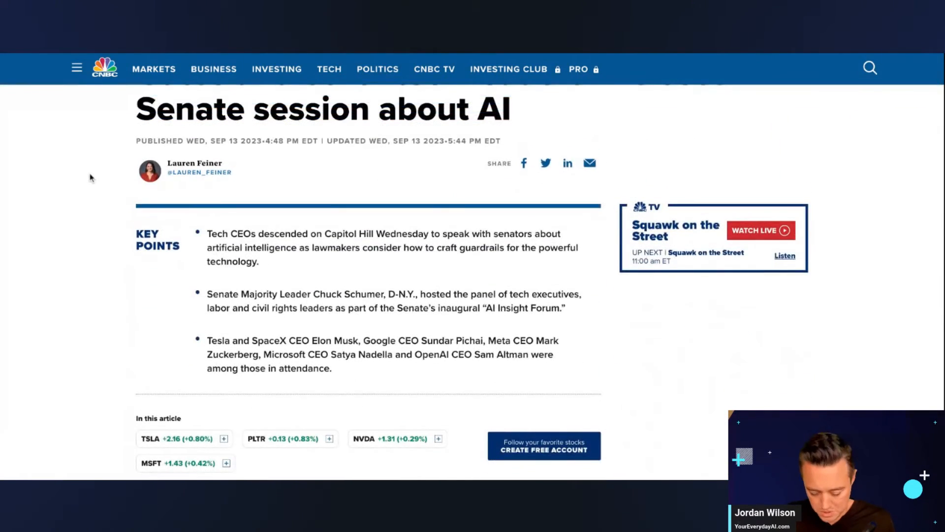
scroll(up, 3)
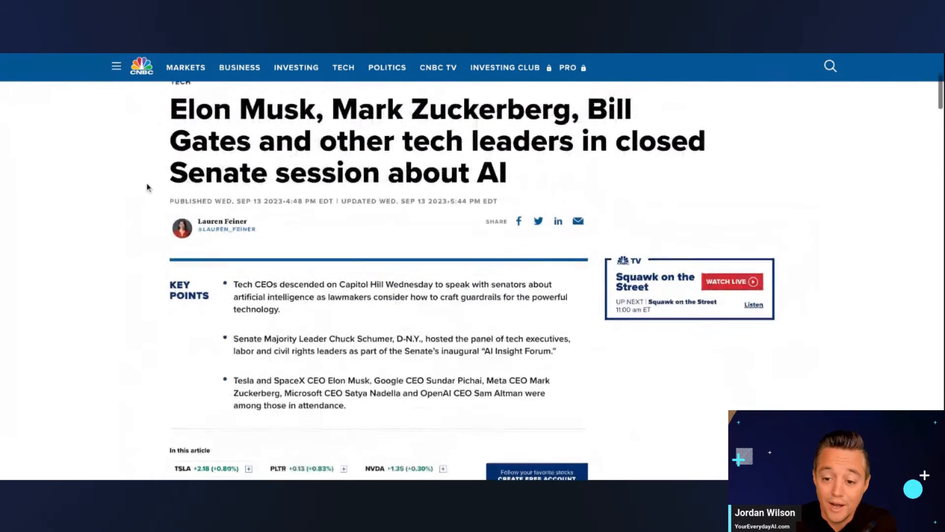
scroll(up, 3)
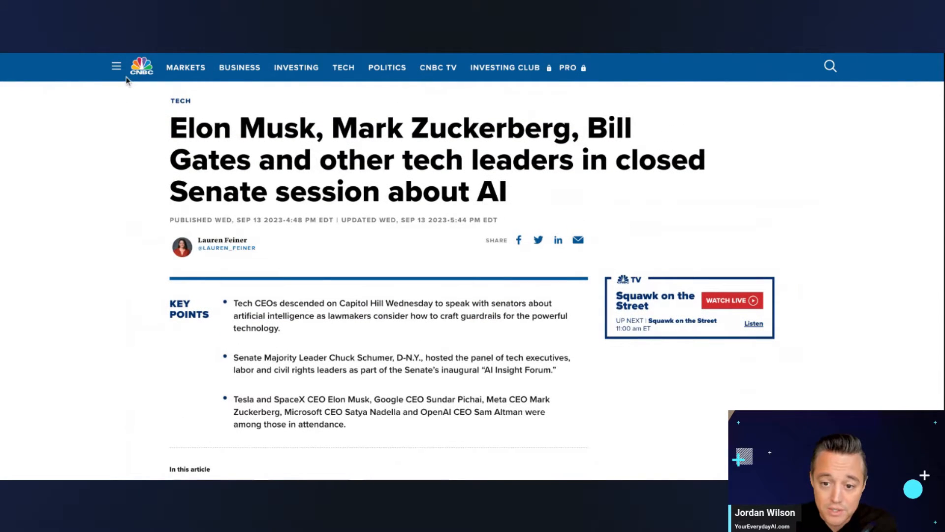
mouse_move(462, 299)
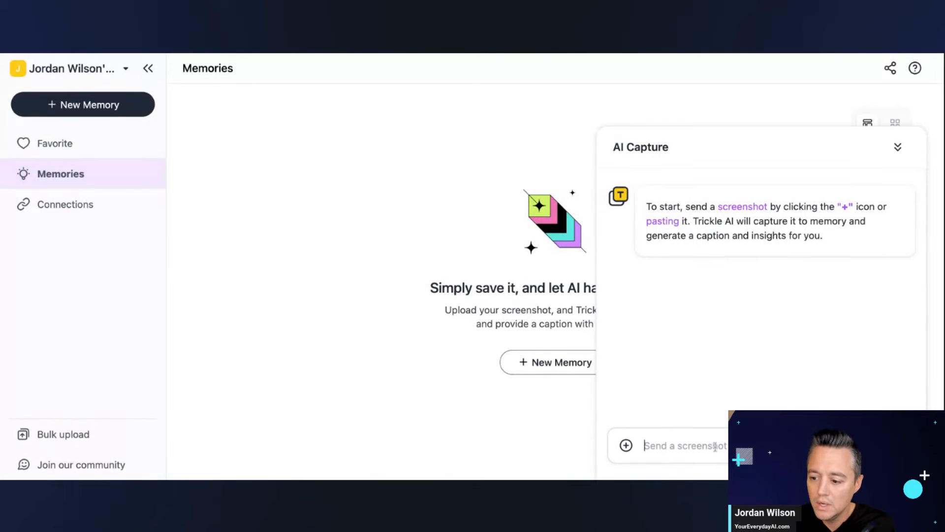
mouse_move(626, 446)
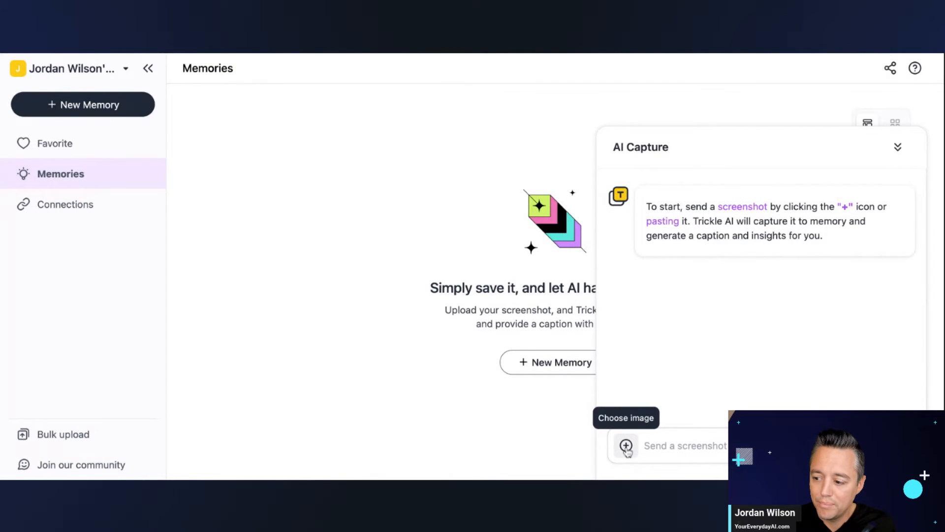
mouse_move(404, 166)
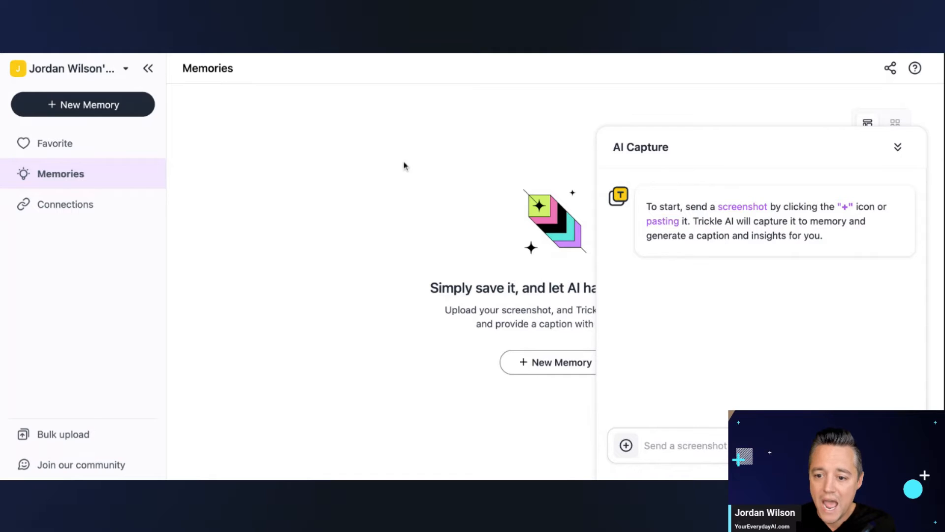
mouse_move(404, 167)
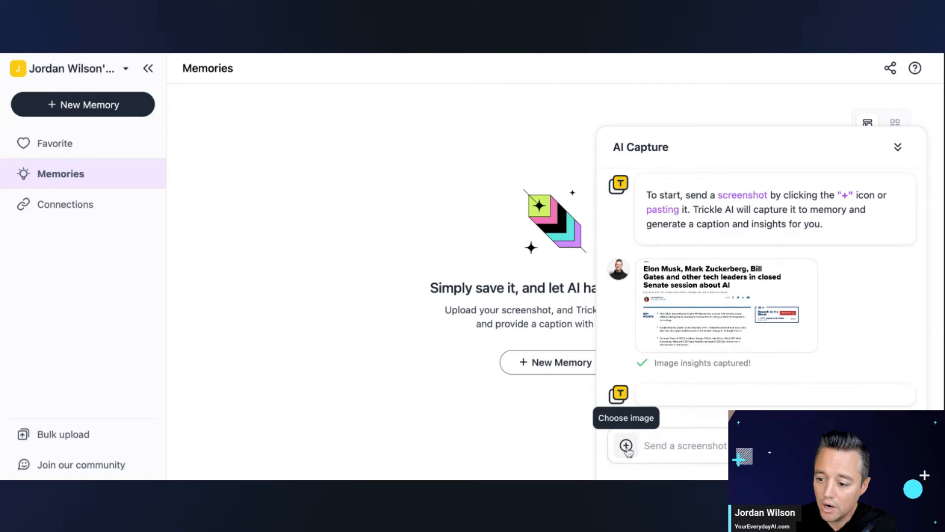
- Scroll the capture chat to review the Senate AI and Everyday AI summaries
scroll(down, 3)
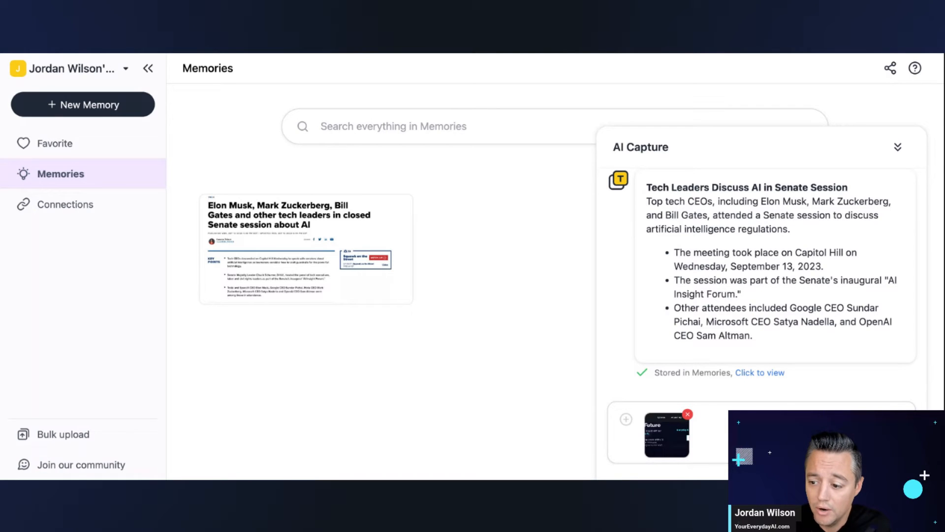
scroll(down, 3)
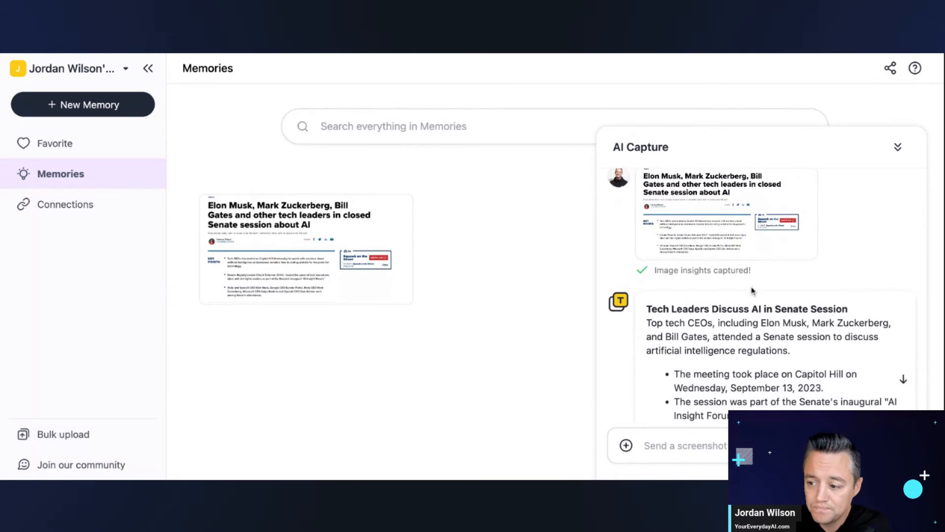
scroll(down, 3)
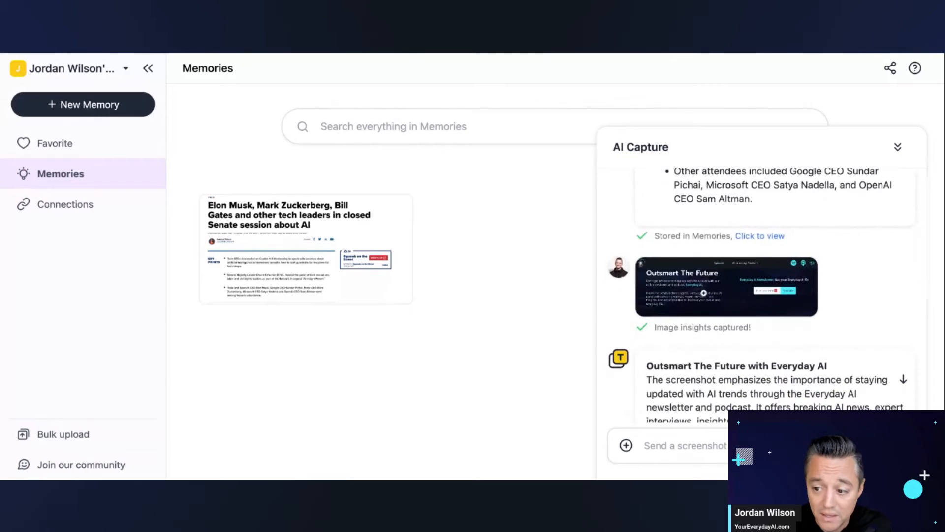
scroll(down, 3)
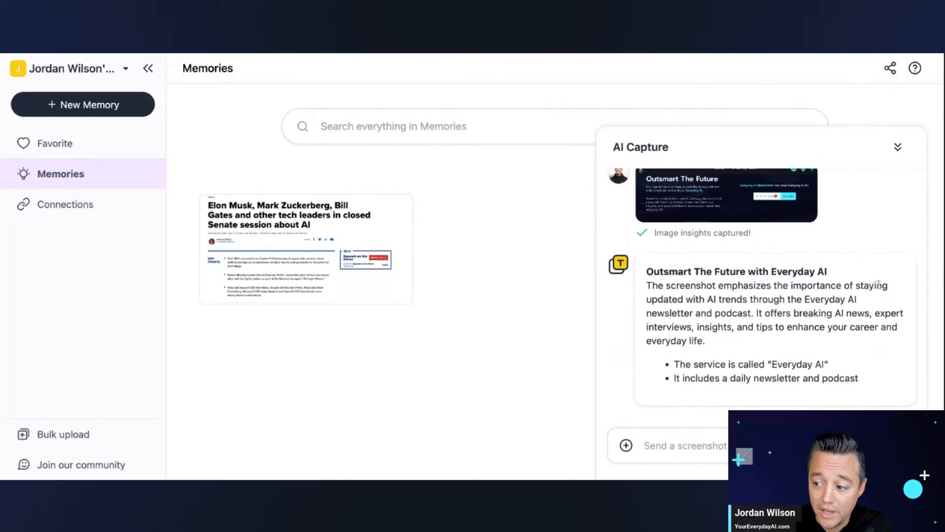
scroll(down, 3)
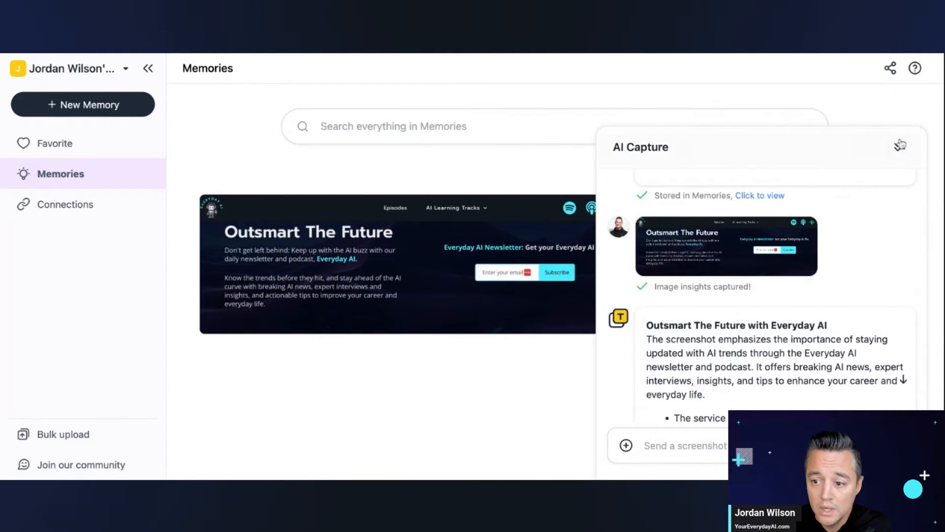
- Close the capture panel, preview memories as summary cards, then restore the compact layout
click(900, 144)
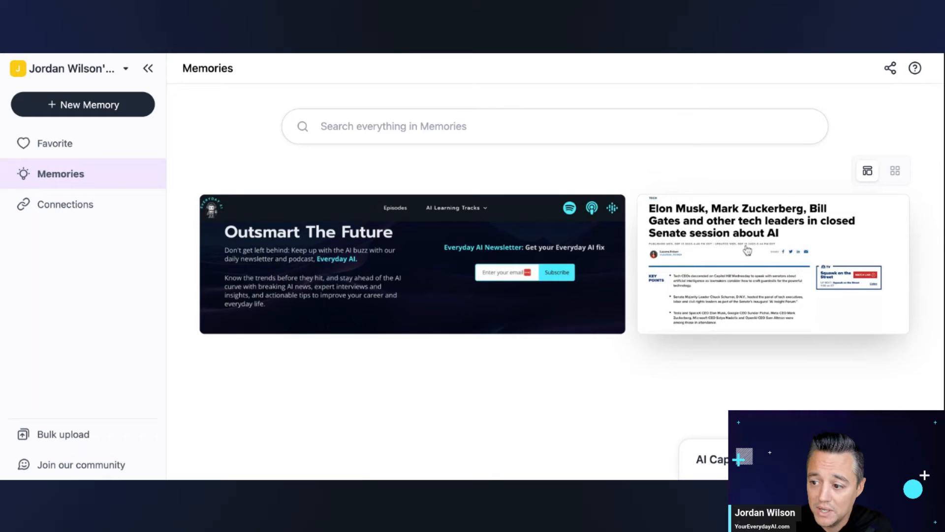
click(895, 169)
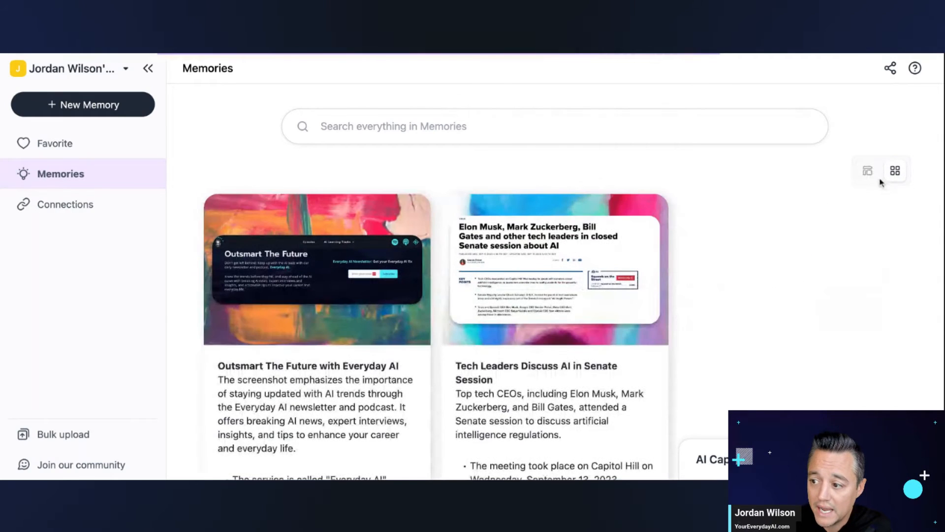
click(868, 170)
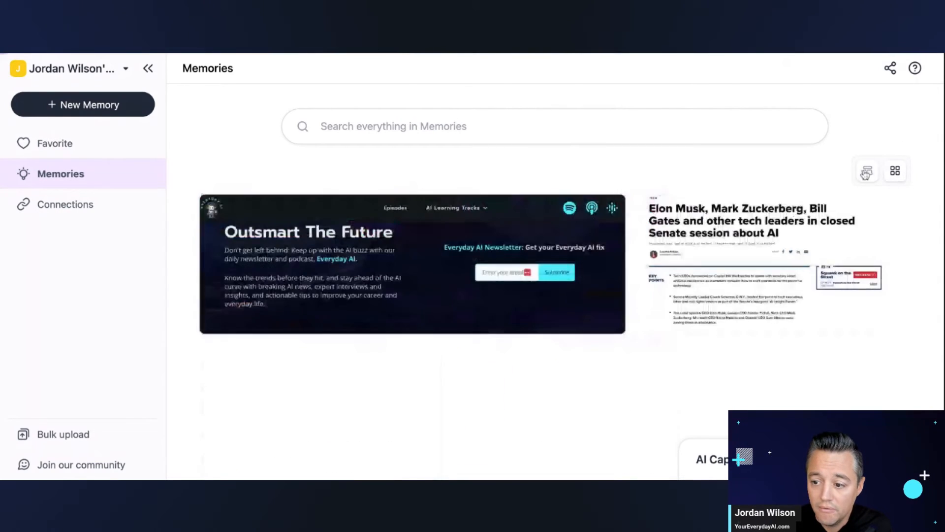
mouse_move(62, 434)
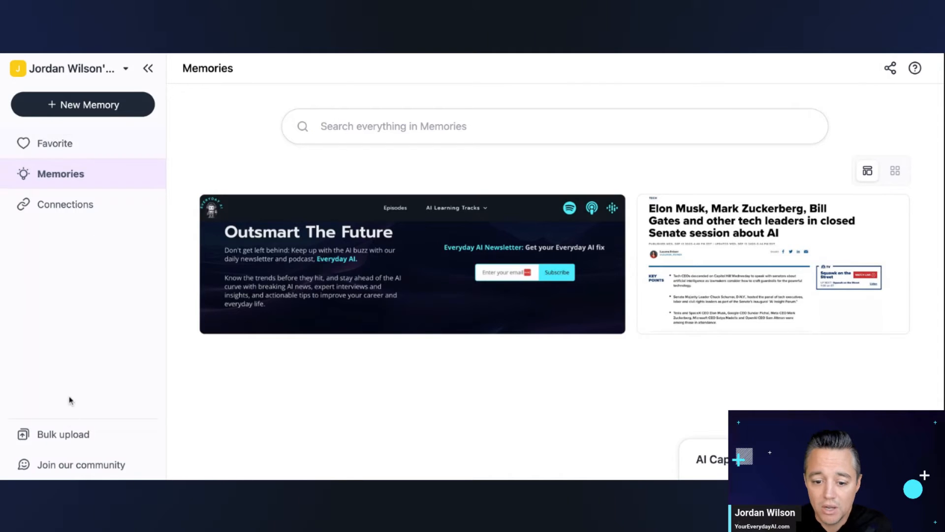
mouse_move(63, 434)
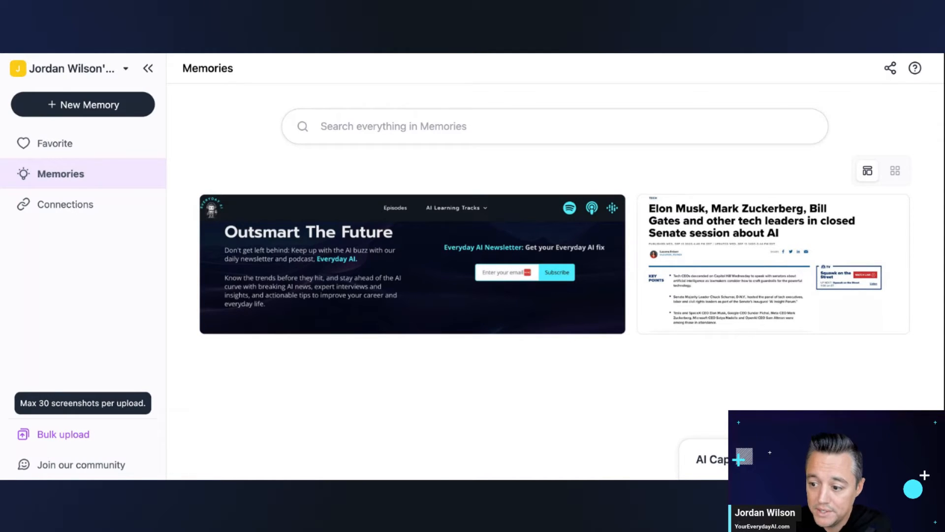
- Start a bulk upload of screenshots from the sidebar
click(63, 434)
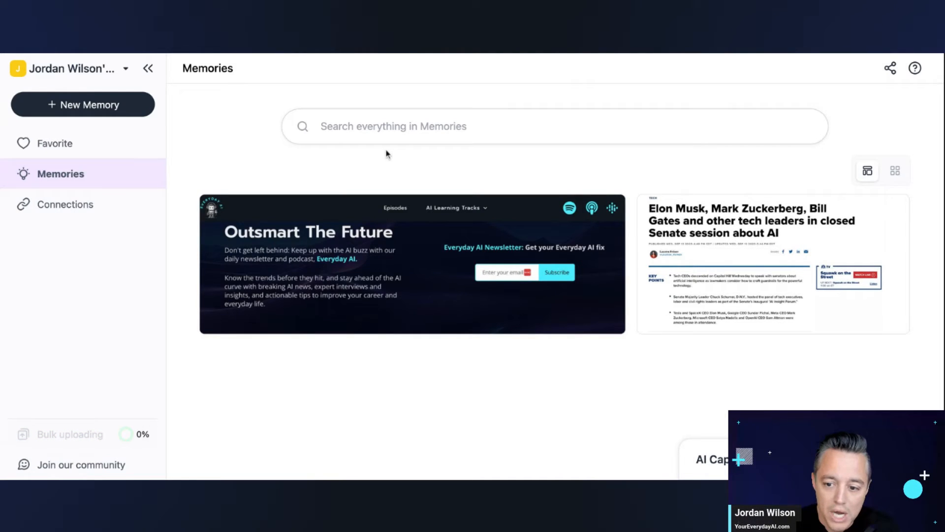
mouse_move(81, 434)
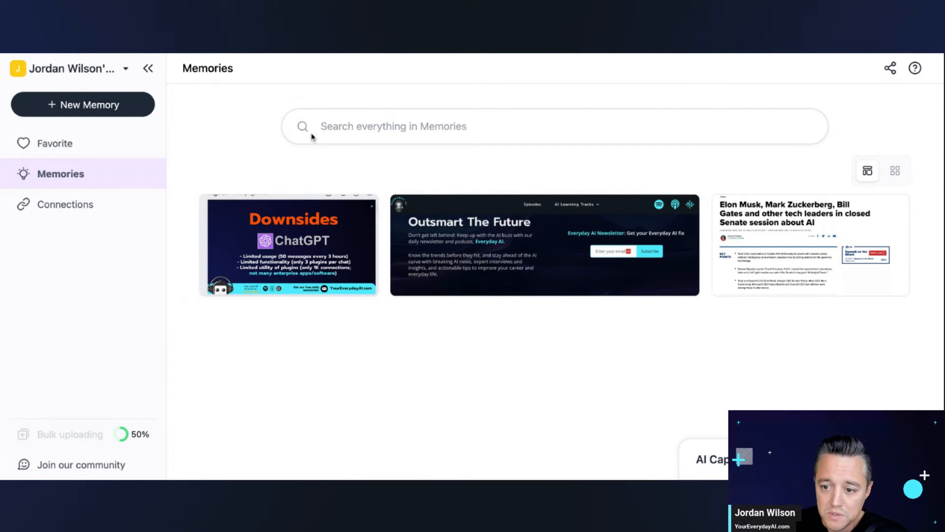
mouse_move(368, 126)
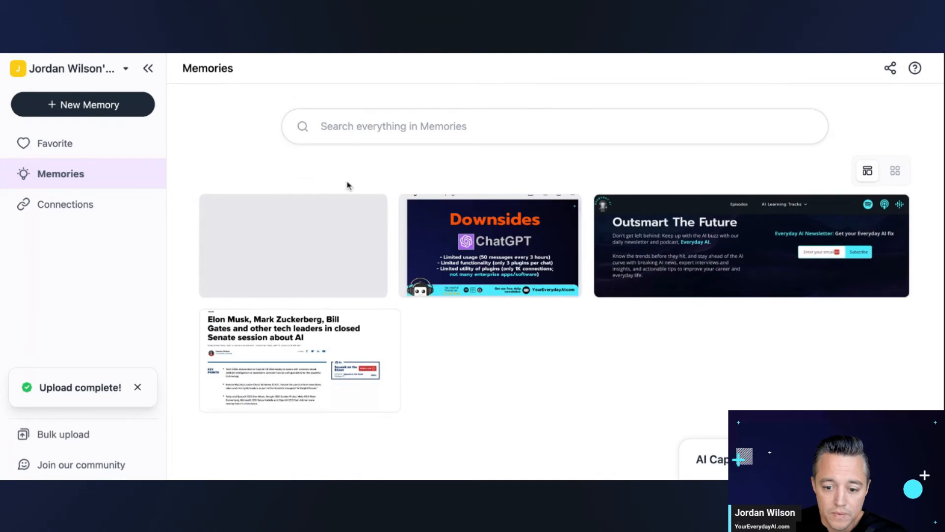
- Search Memories asking what happened with Elon Musk regarding AI
click(392, 126)
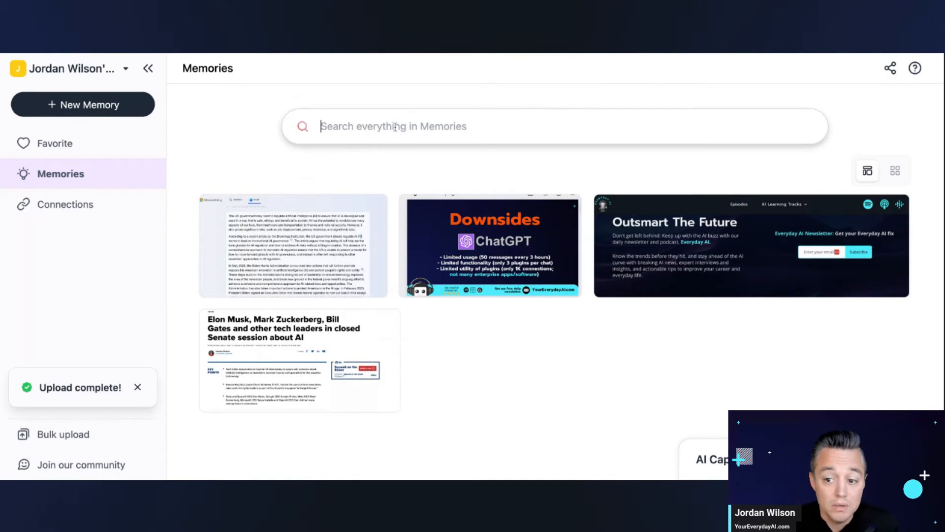
click(137, 387)
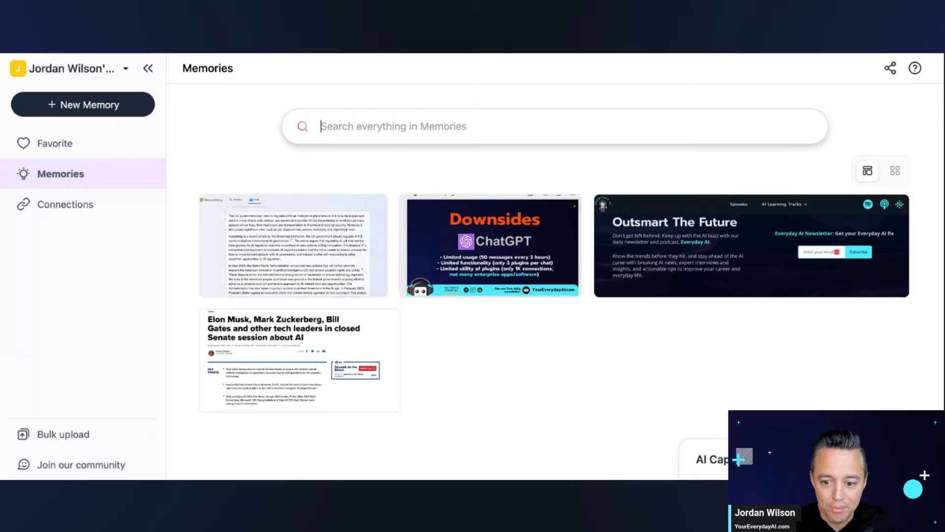
text(what happee)
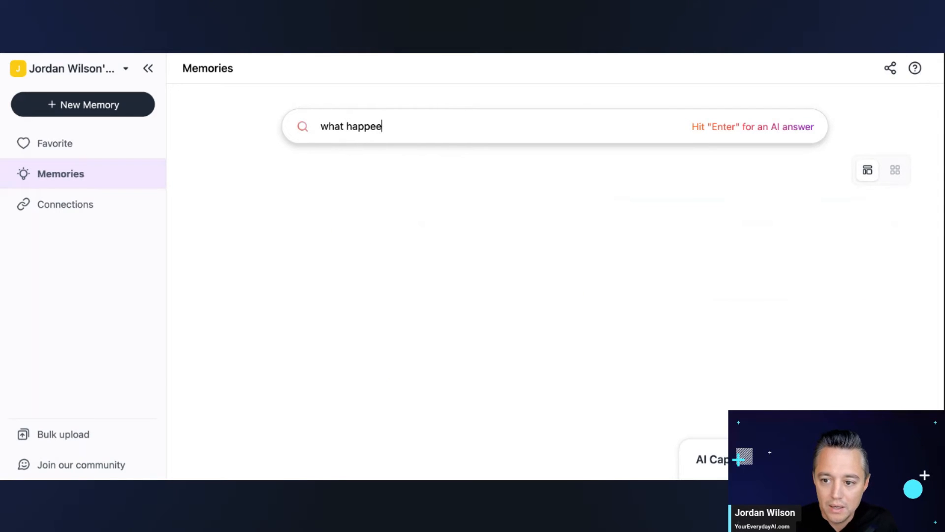
text(n)
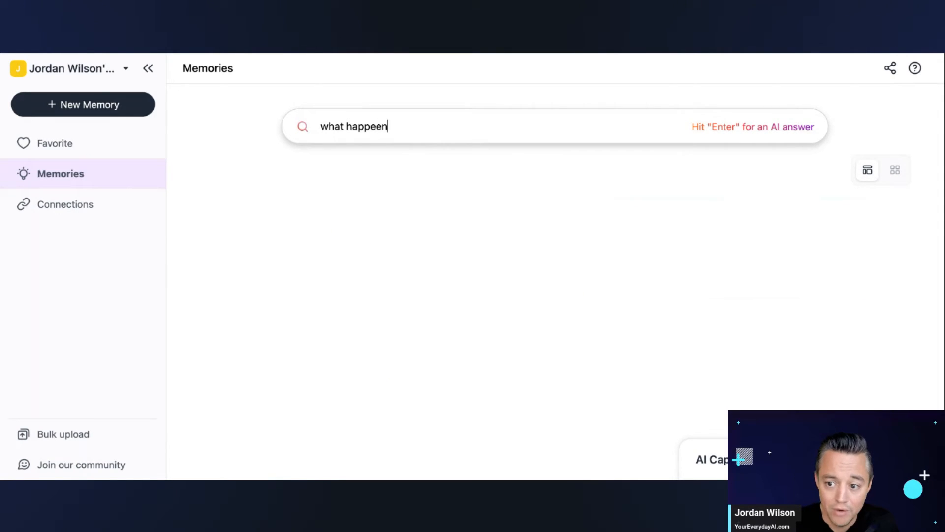
text(ed with el)
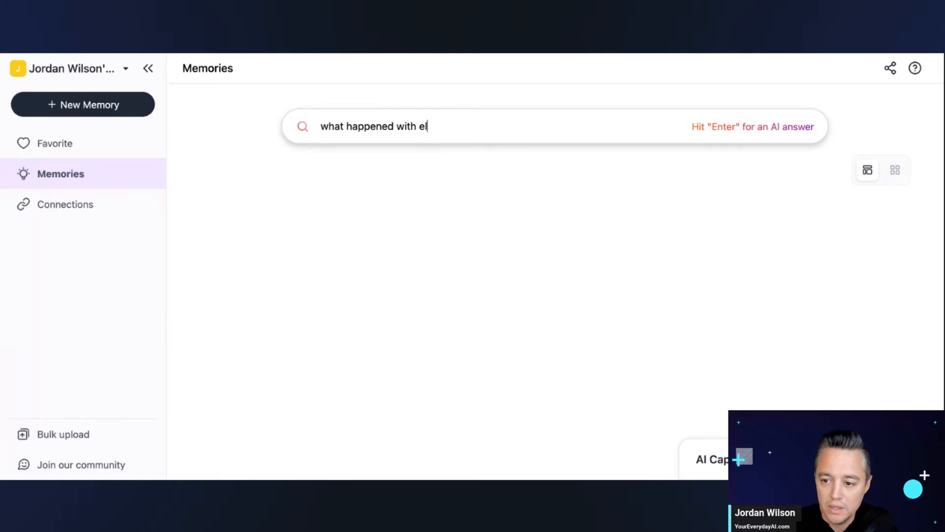
text(on)
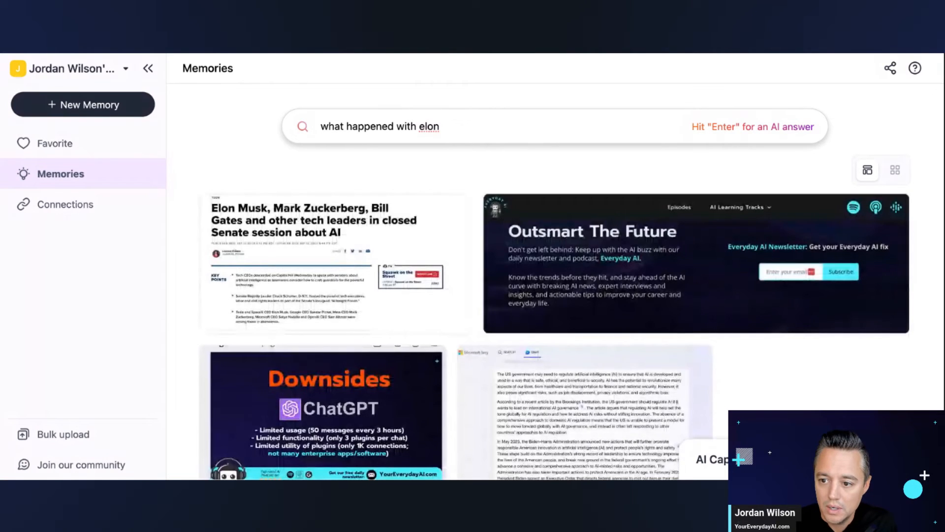
text(musk)
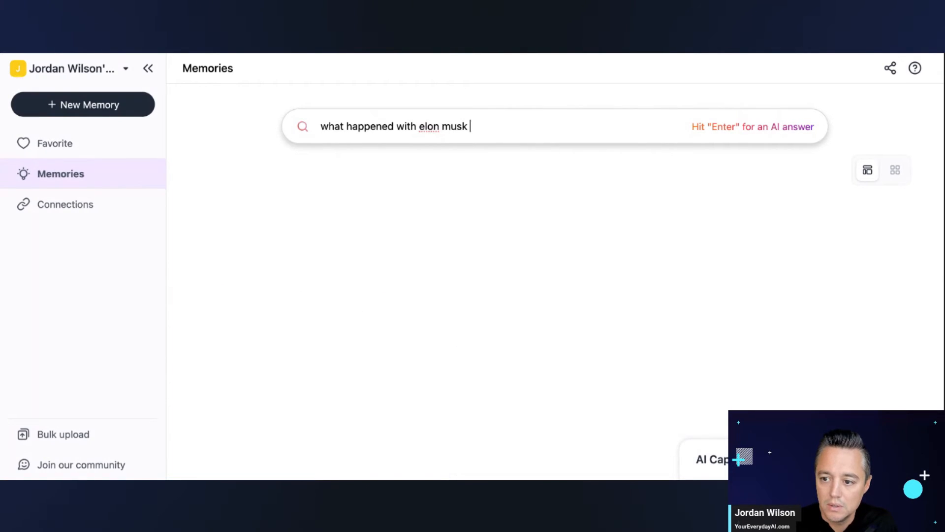
text(regarding AI?)
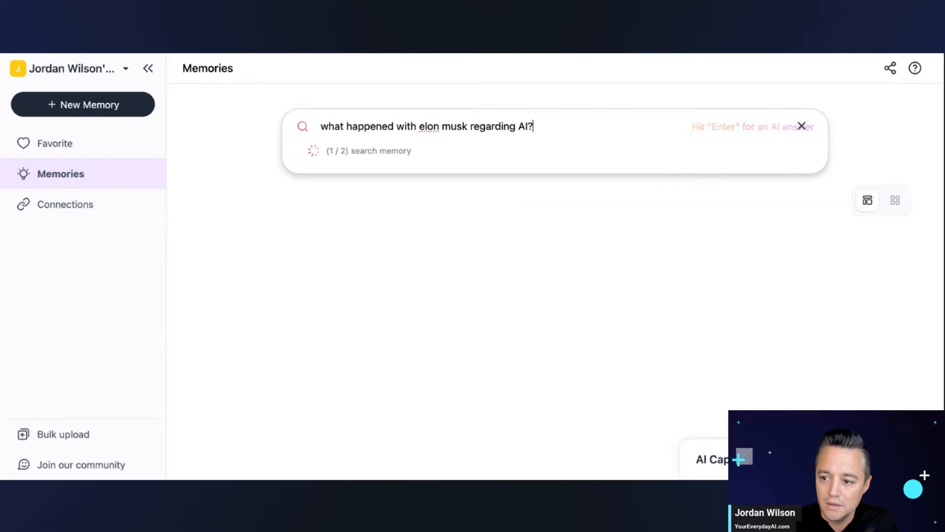
key(Return)
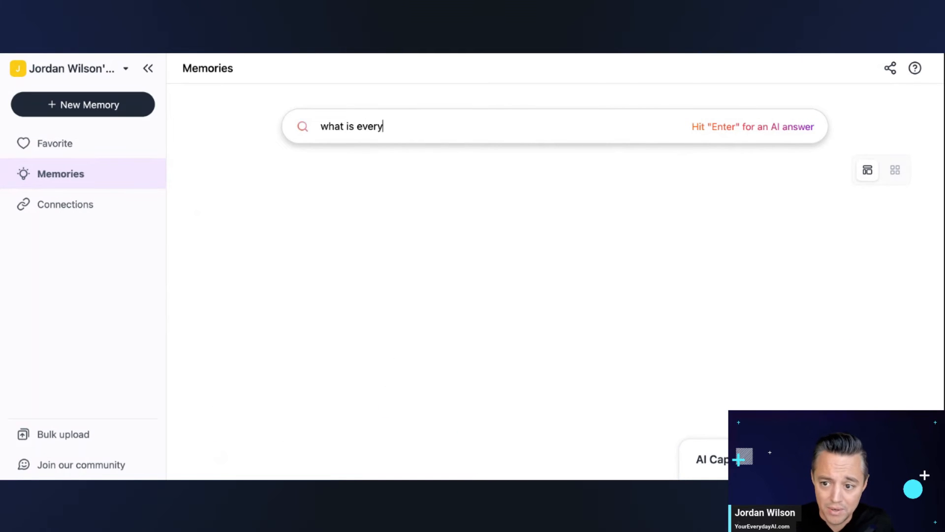
- Submit 'what is everyday ai?' for an AI answer, then return to the library
text(day ai?)
key(Return)
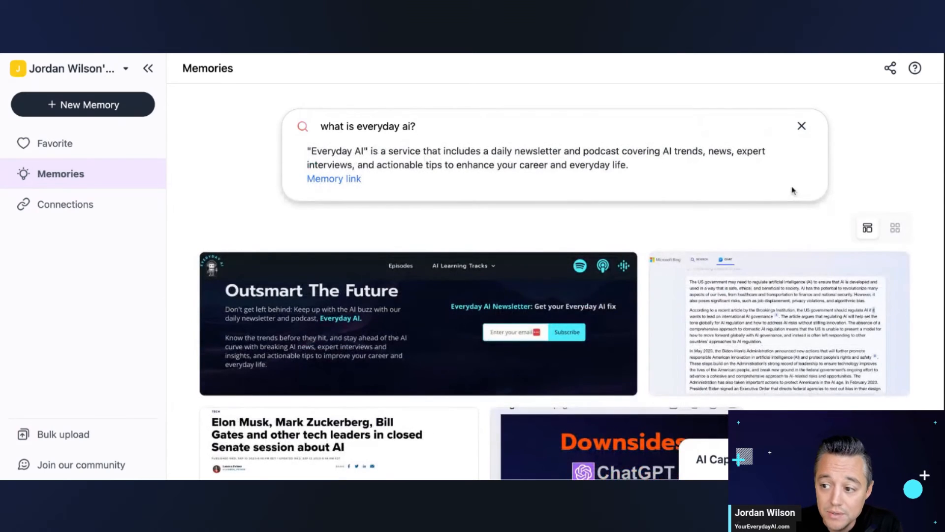
click(802, 125)
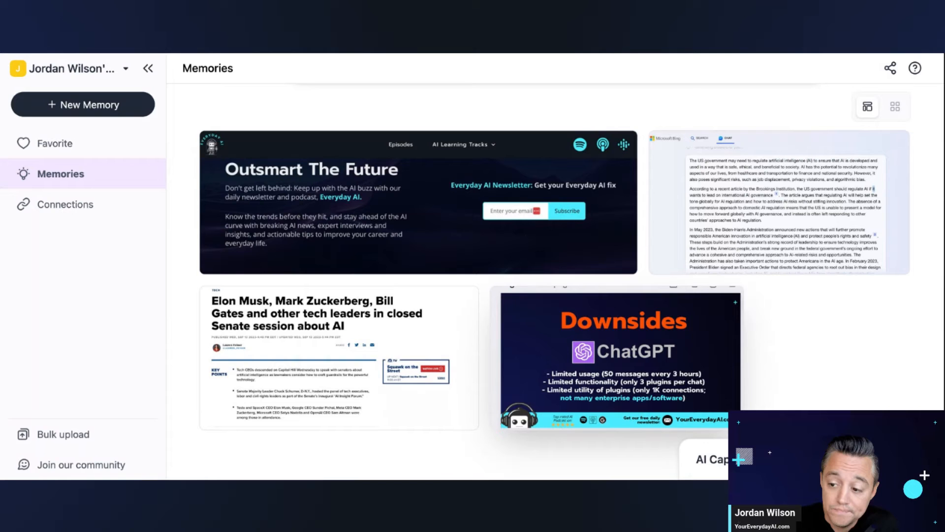
mouse_move(656, 362)
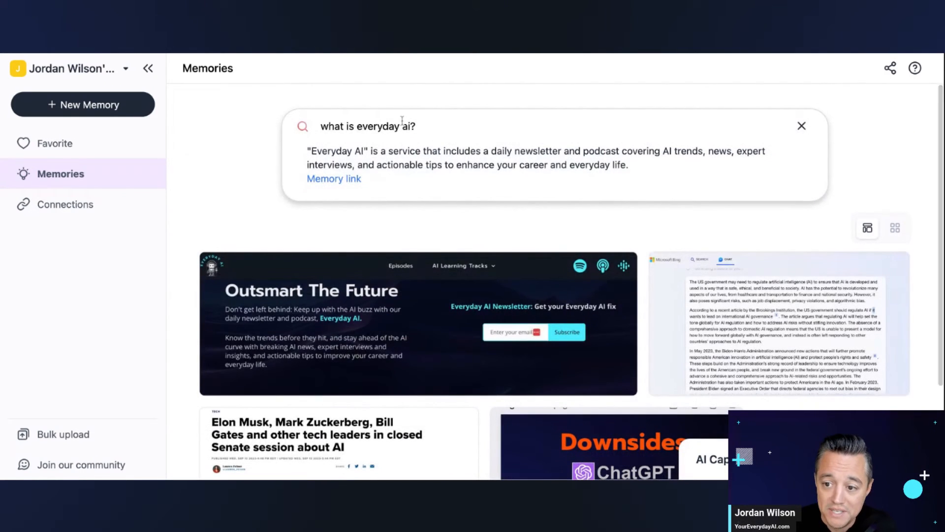
- Ask 'what are some of the downsides of chatgpt?' and scroll through the answer
text(what are)
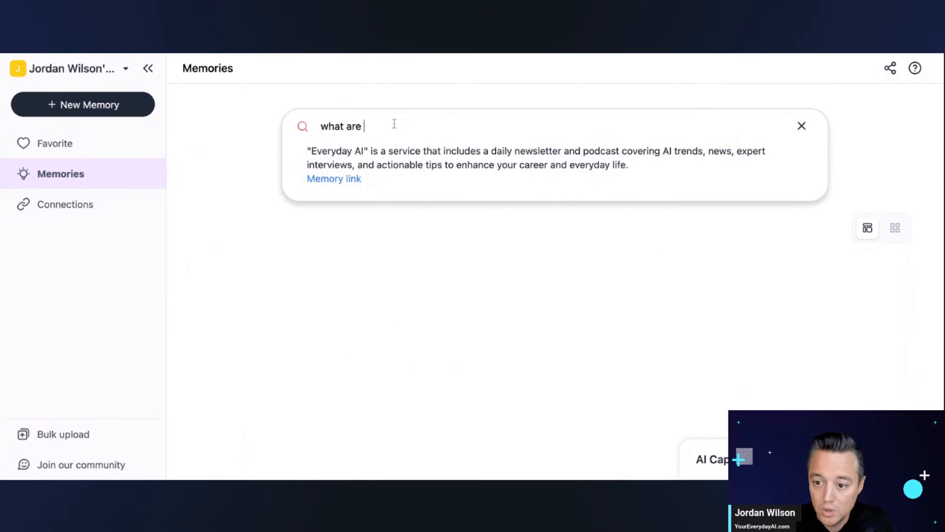
text(some of the downsides of chatgpt)
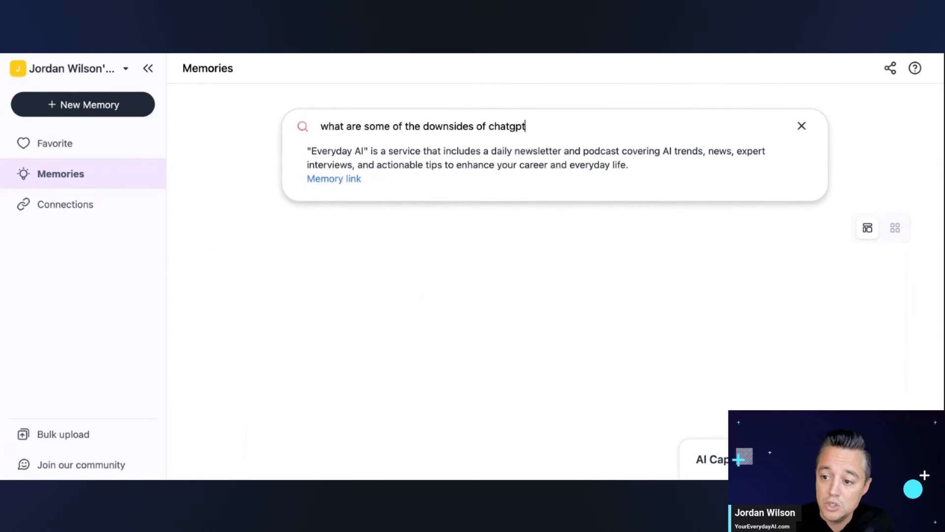
key(Return)
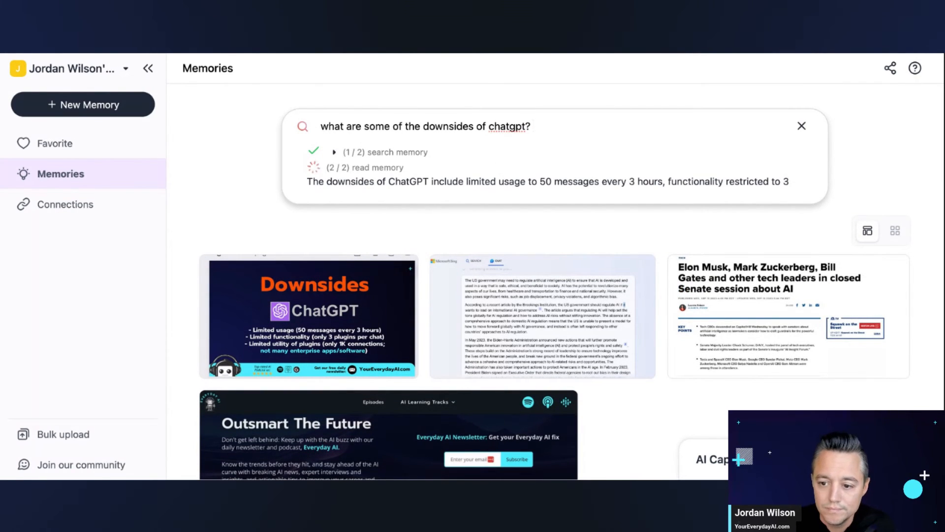
scroll(down, 3)
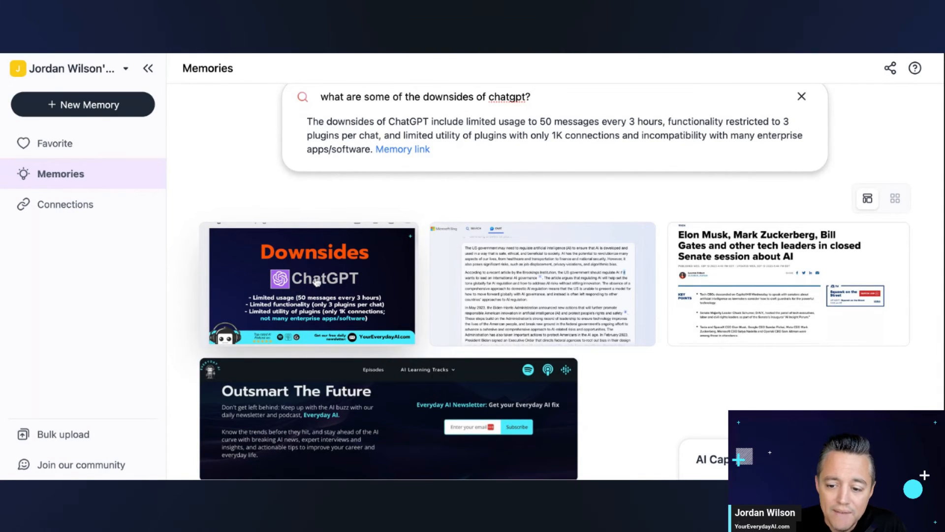
mouse_move(314, 283)
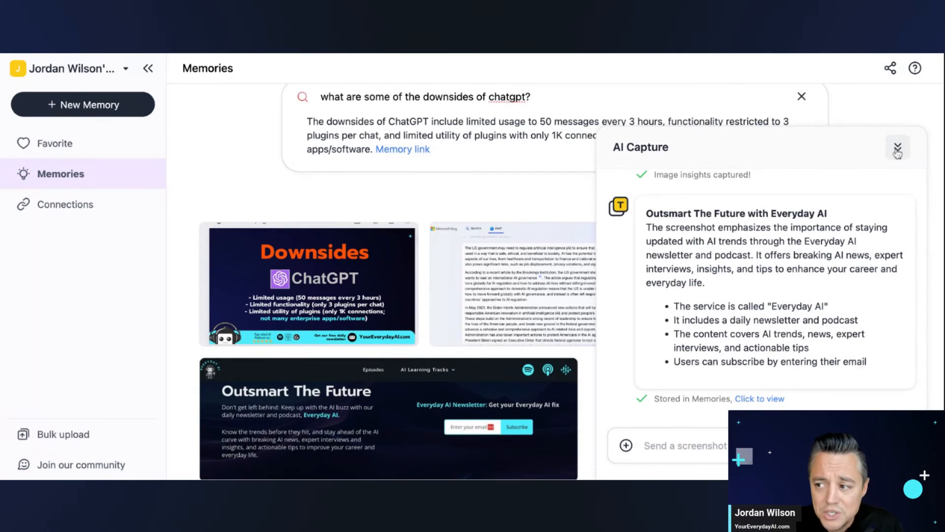
- Hide the capture chat, turn on Share to web, and copy the public link
click(898, 148)
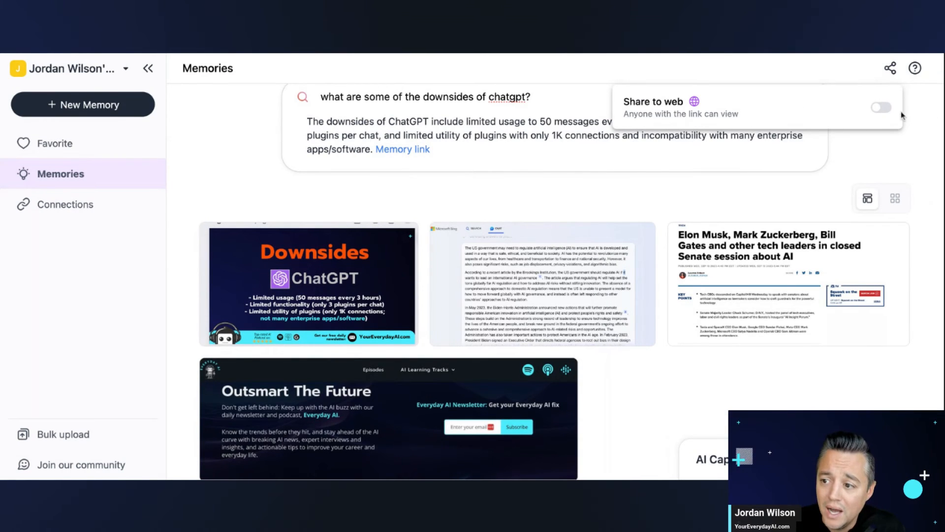
click(881, 107)
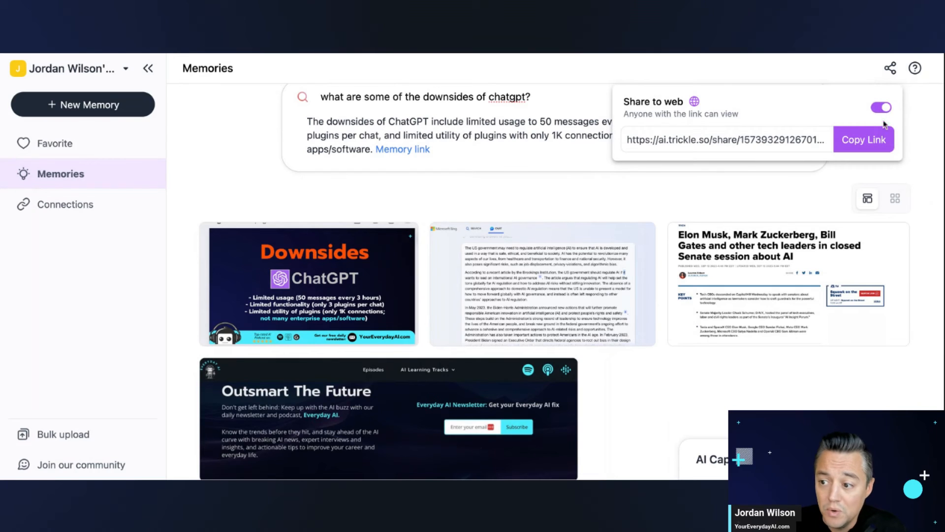
click(863, 140)
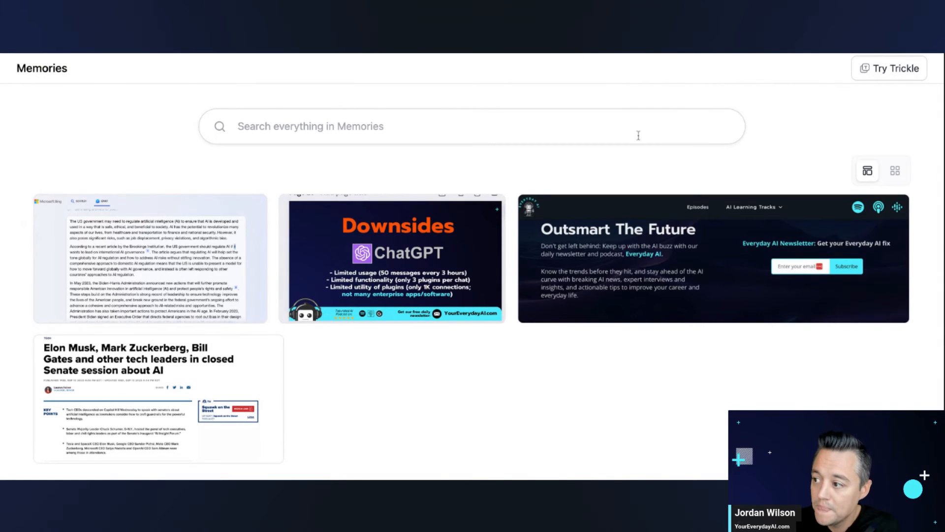
mouse_move(428, 204)
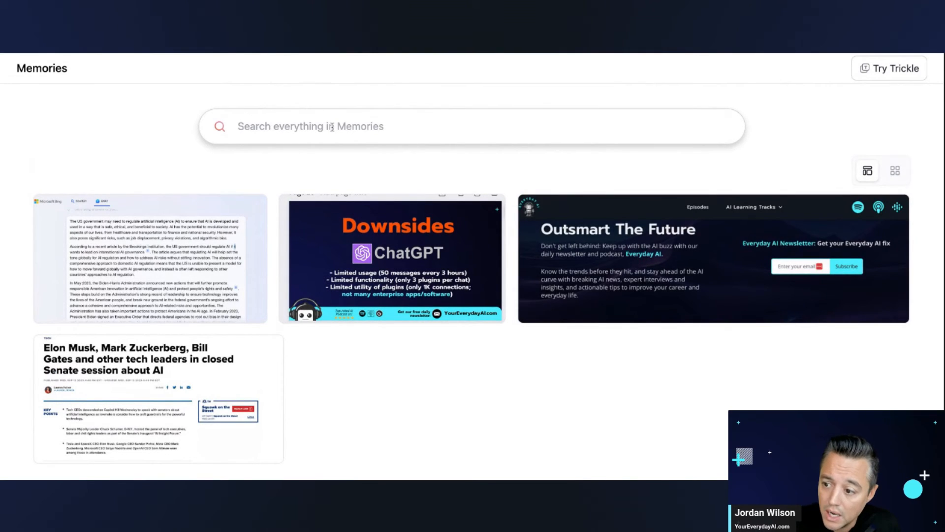
- On the public share page, type 'what are the downsides of chatgpt?' then clear it
text(what are the down)
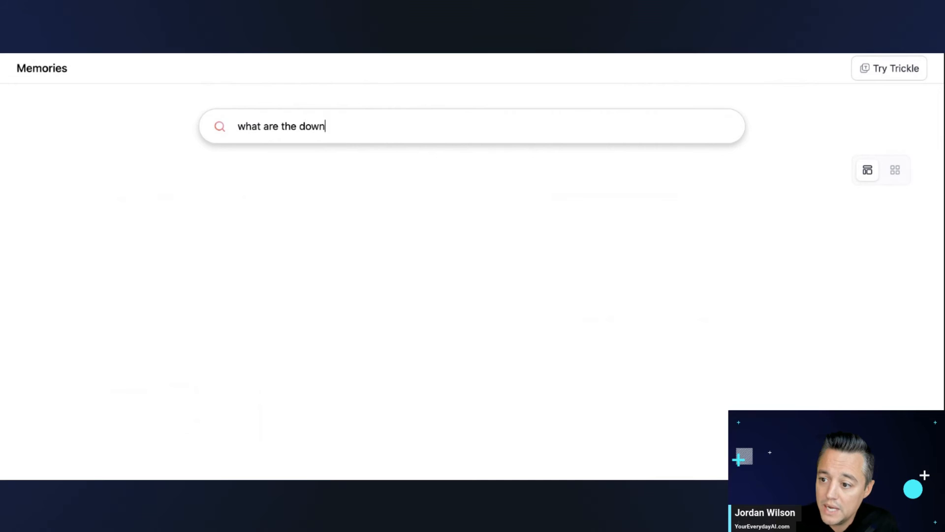
text(sides of chatgp)
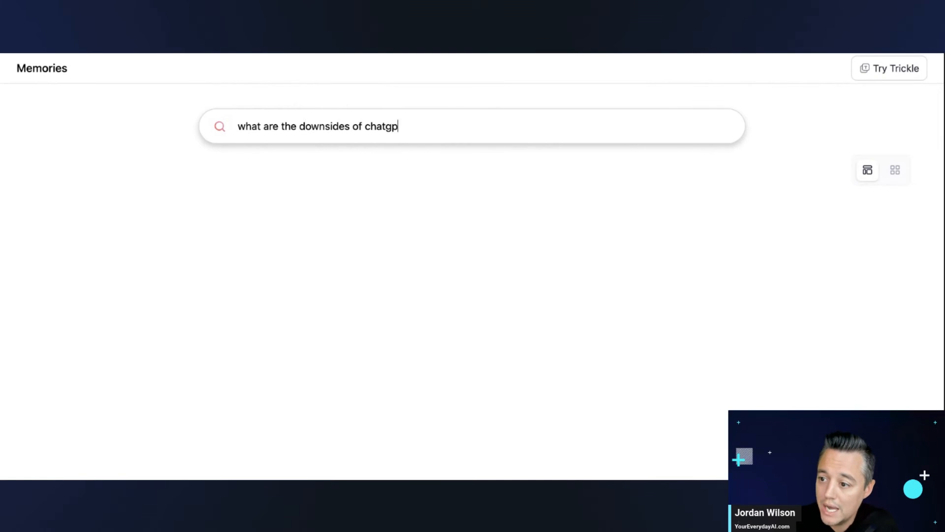
text(t?)
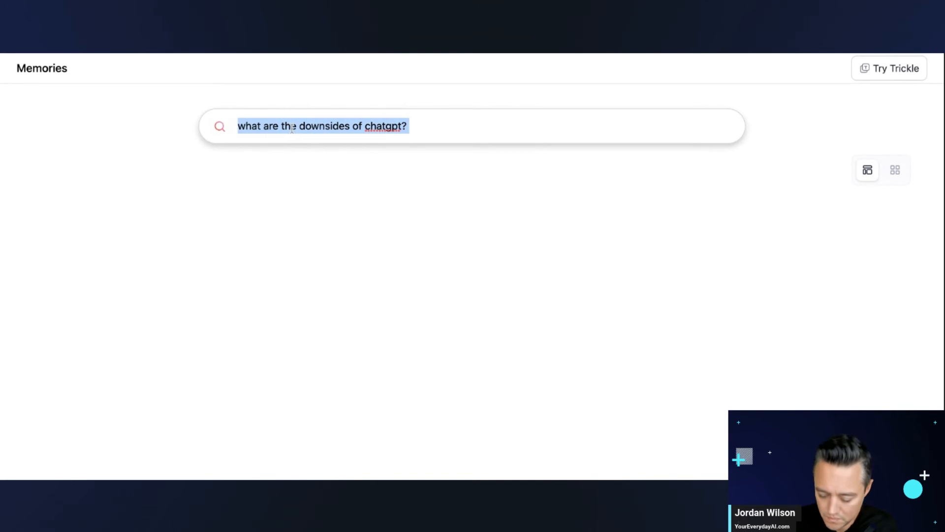
key(Return)
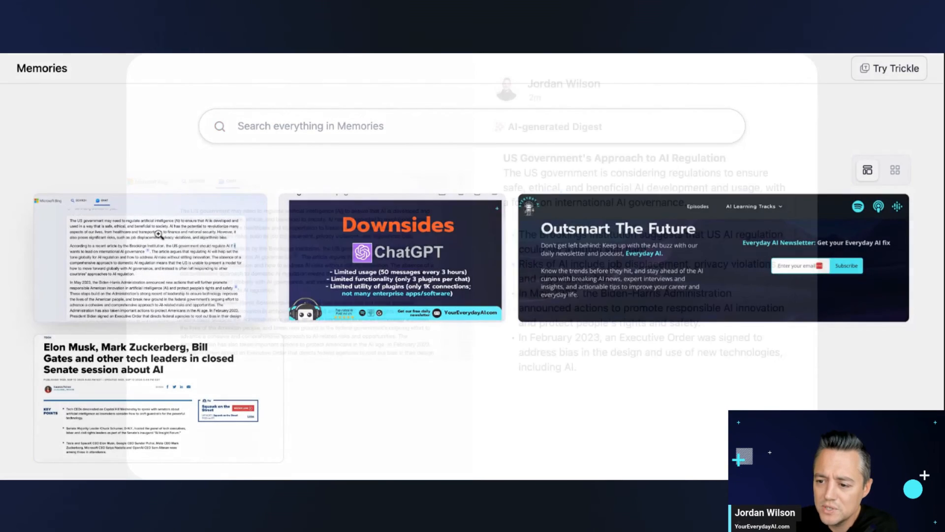
- Open the Microsoft Bing screenshot memory to show its AI-generated digest on US AI regulation
click(158, 260)
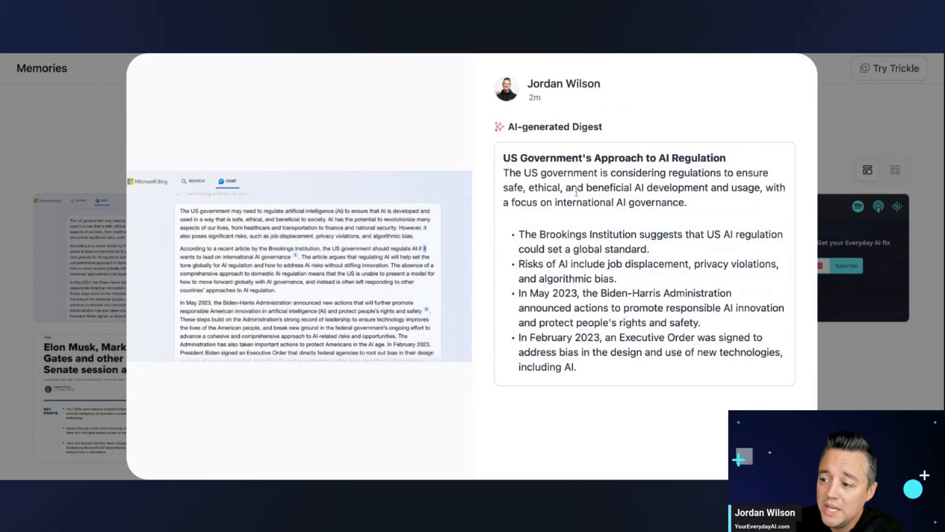
mouse_move(102, 152)
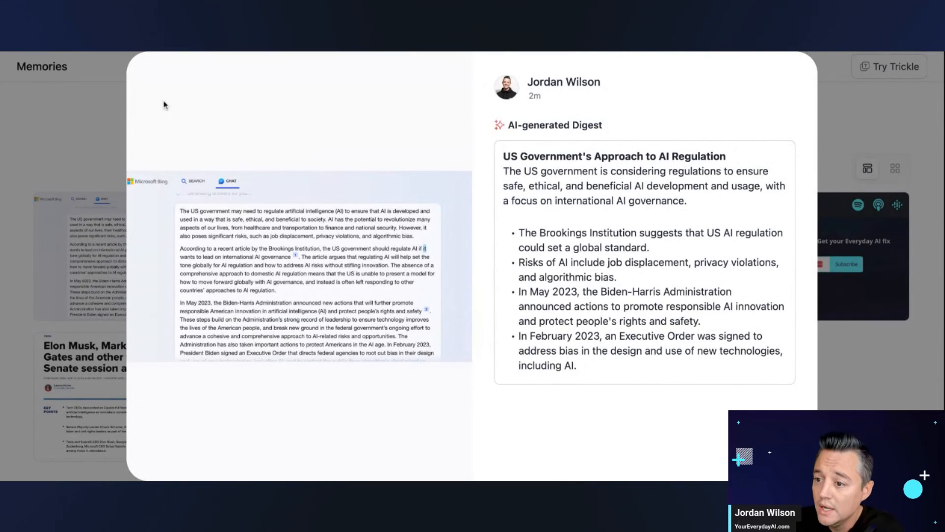
mouse_move(838, 398)
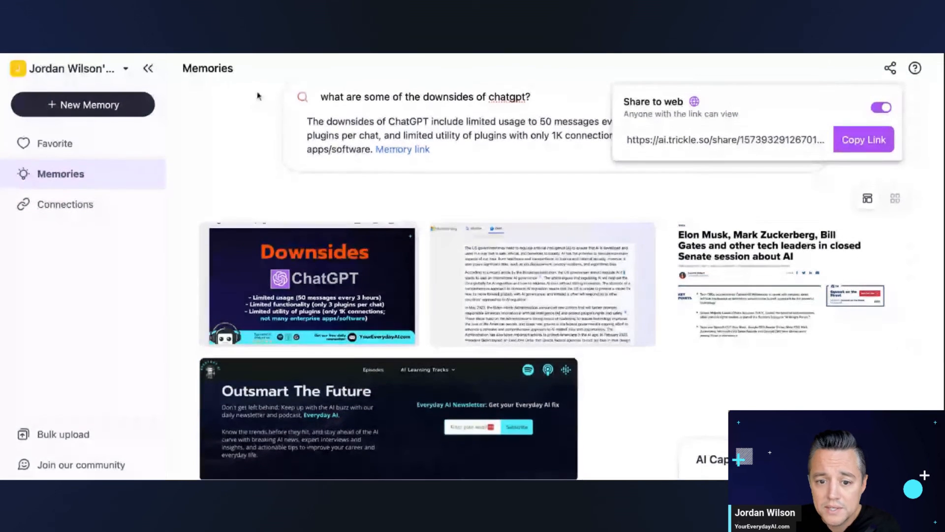
- Check the empty Favorites list, return to all four Memories, and collapse the AI Capture chat
click(56, 144)
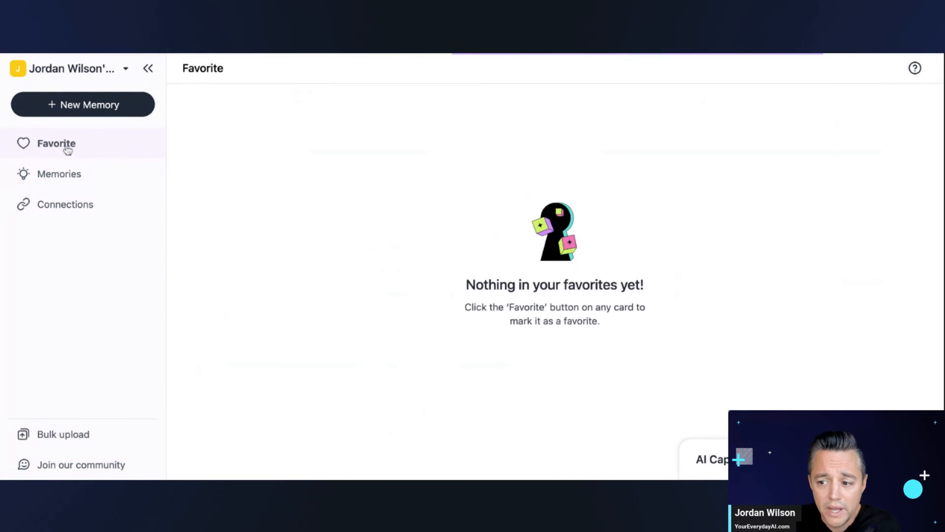
click(59, 173)
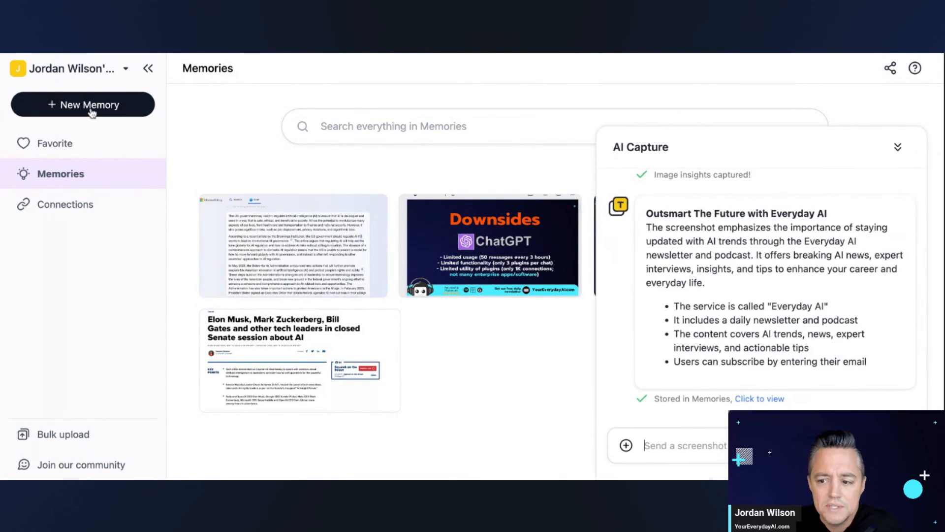
scroll(up, 3)
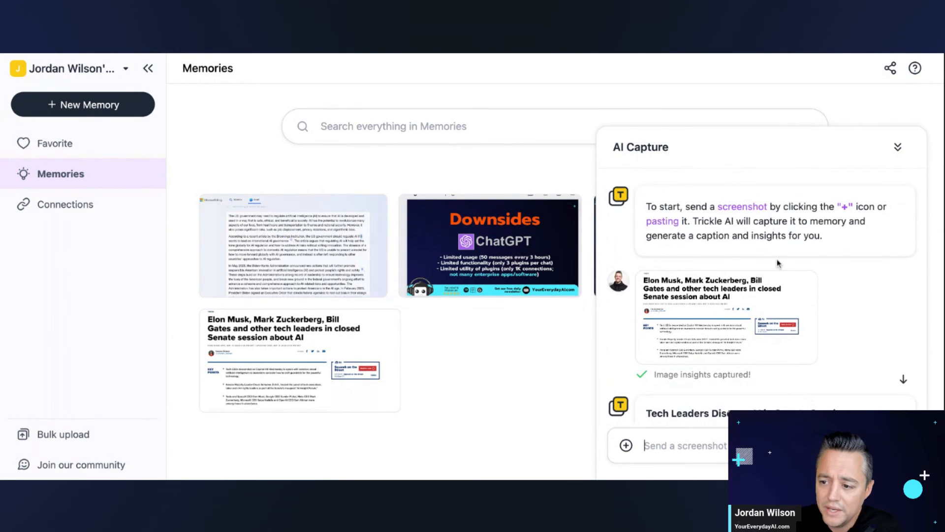
click(898, 147)
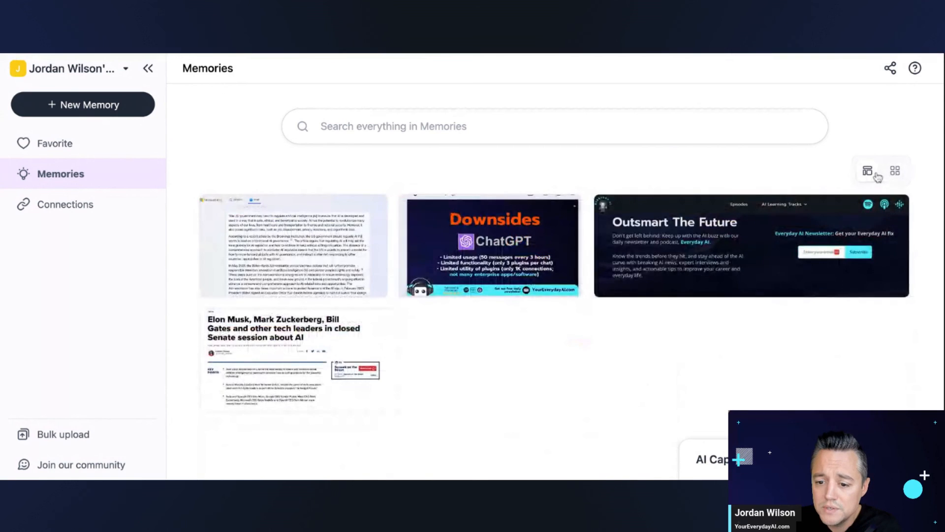
- Show the Connections page with Notion, WeChat, and coming-soon Discord and Slack integrations
click(65, 204)
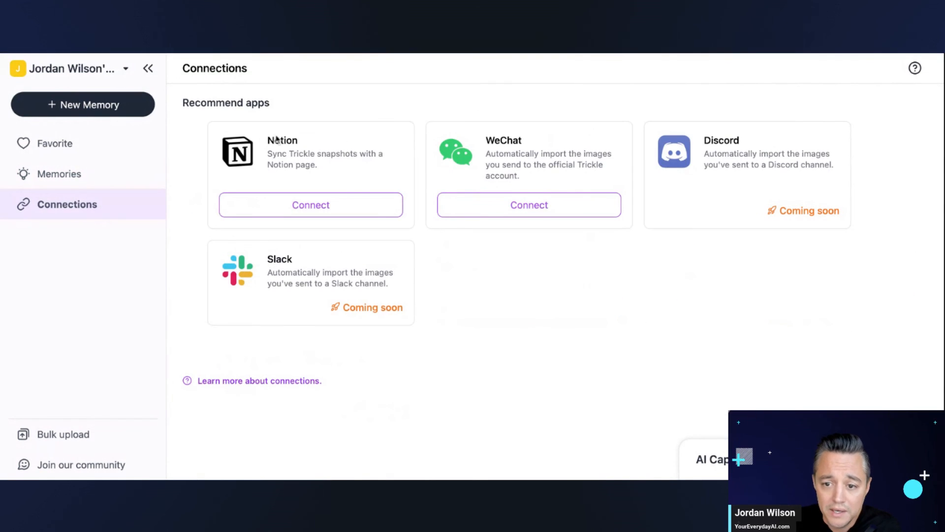
mouse_move(235, 191)
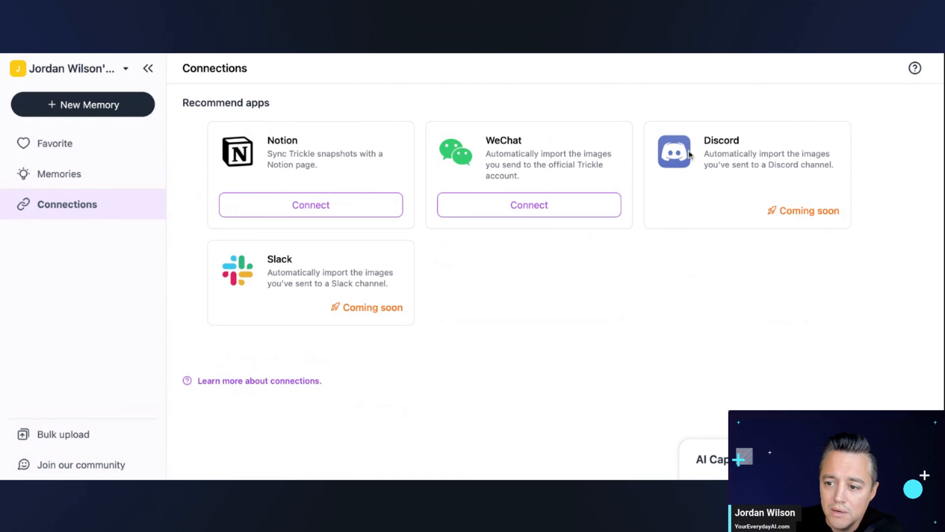
mouse_move(371, 327)
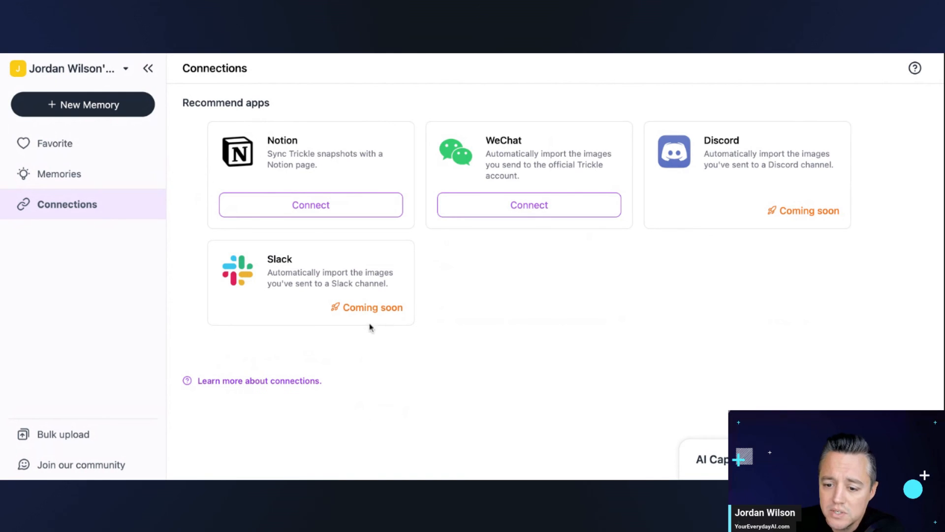
mouse_move(62, 434)
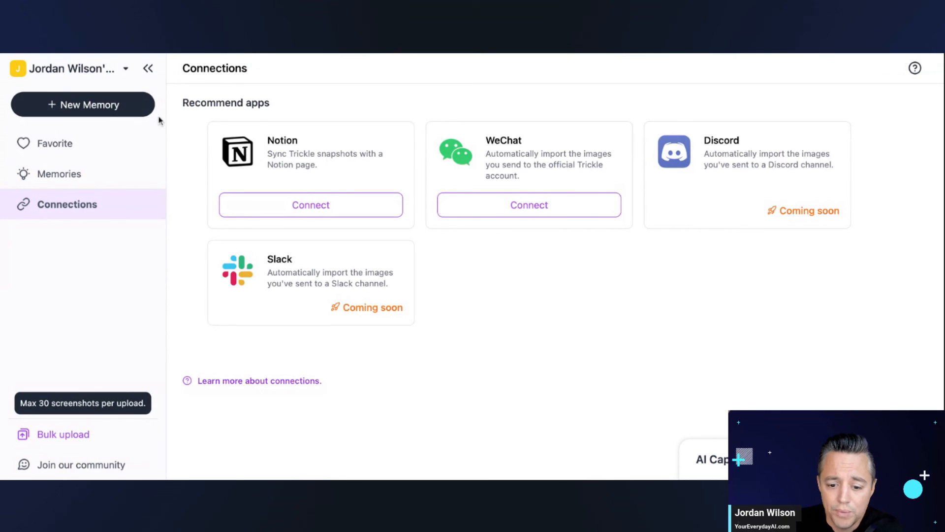
mouse_move(697, 351)
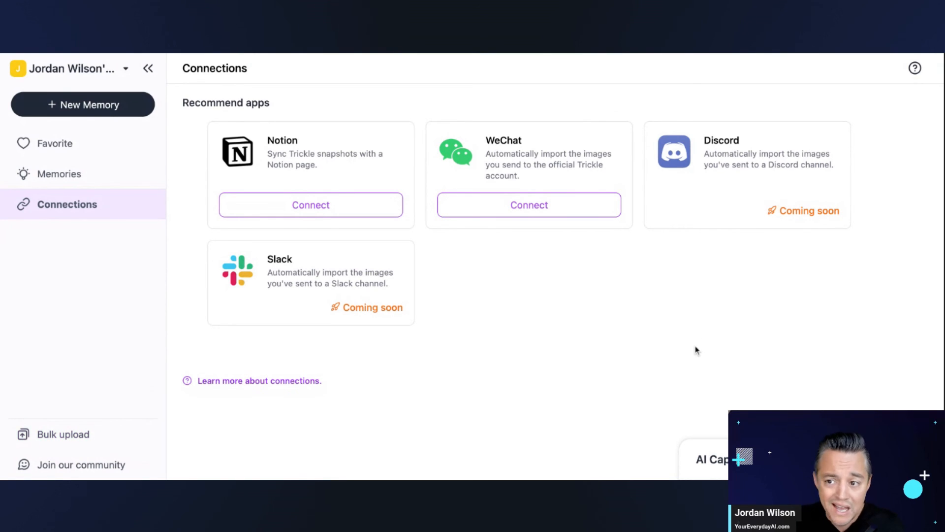